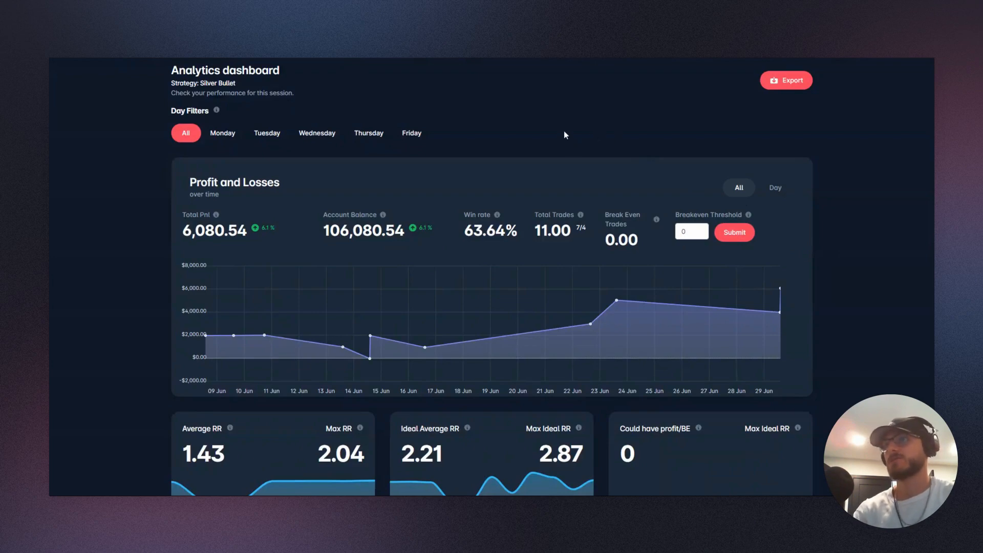
{"action": "mouse_move", "coordinate": [569, 124]}
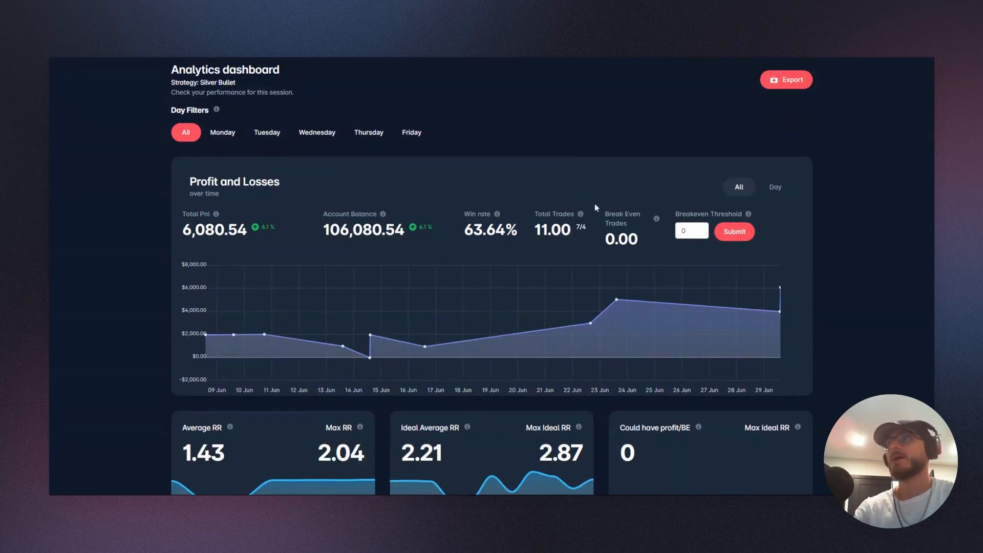
Enter 0.4, raise it to a 0.5 breakeven threshold and submit it to reclassify trades.
{"action": "scroll", "scroll_direction": "down", "scroll_amount": 3}
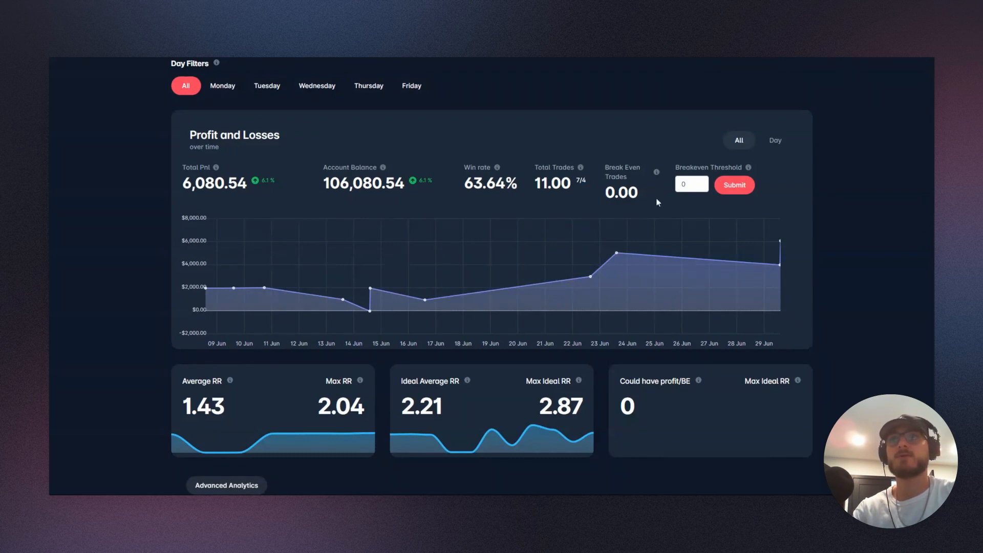
{"action": "mouse_move", "coordinate": [616, 252]}
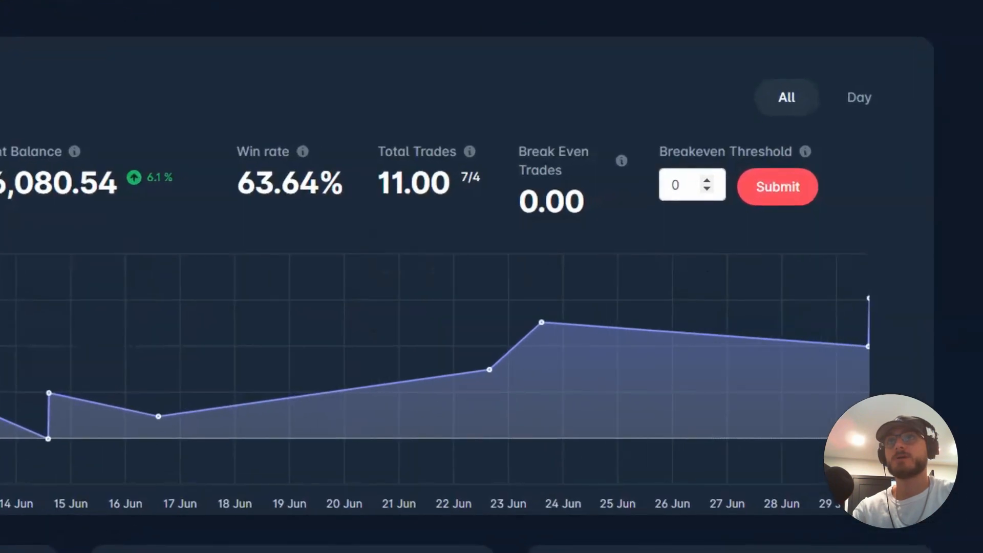
{"action": "type", "text": "0.4"}
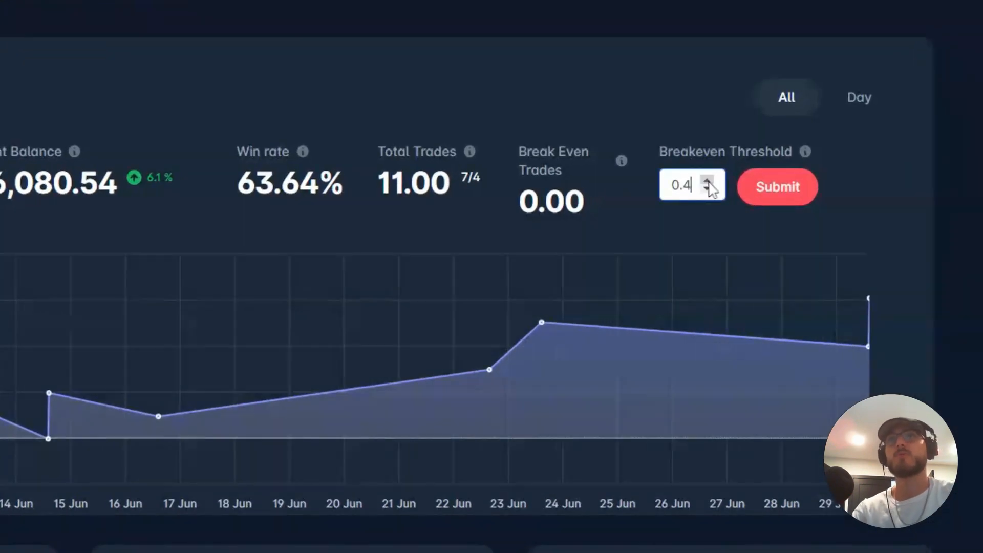
{"action": "left_click", "coordinate": [707, 181]}
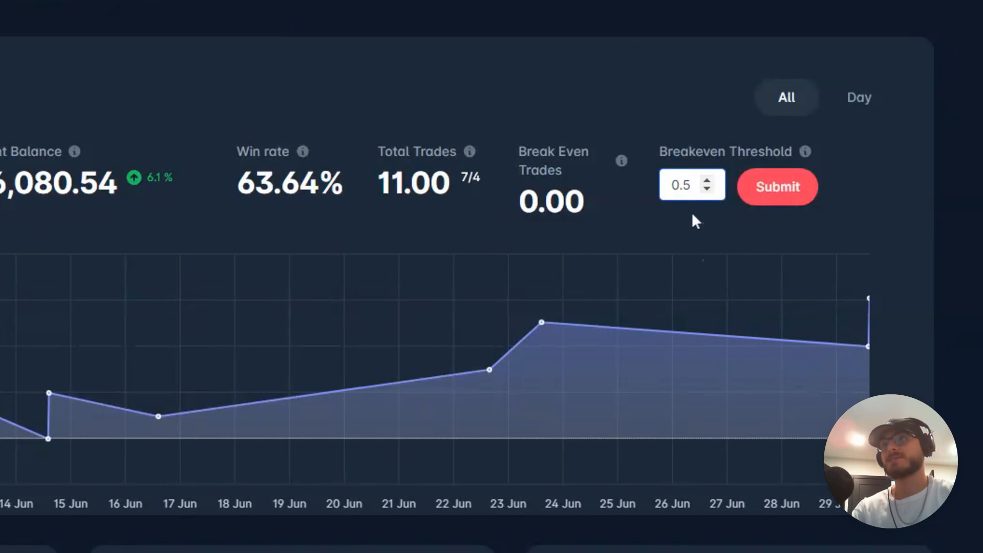
{"action": "left_click", "coordinate": [683, 184]}
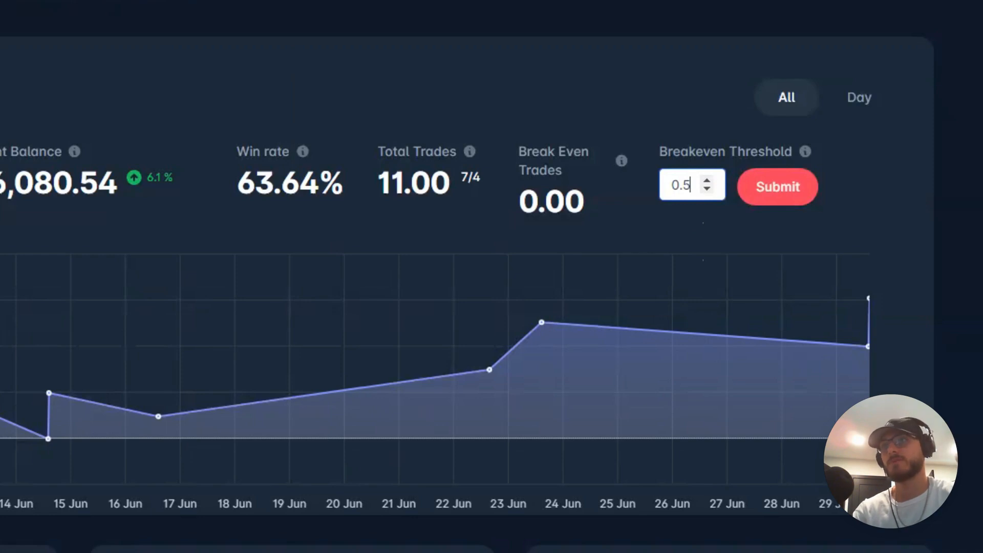
{"action": "left_click", "coordinate": [777, 187]}
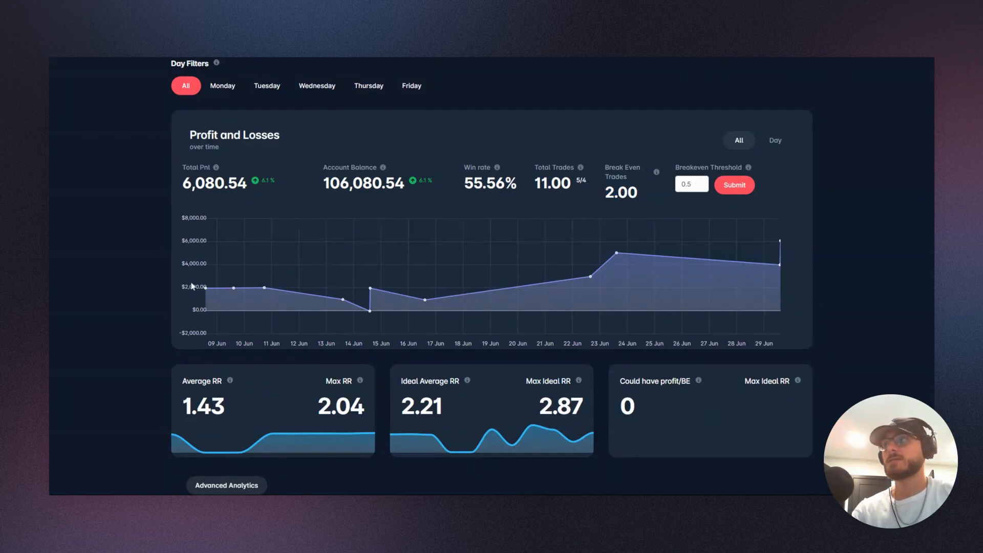
{"action": "mouse_move", "coordinate": [779, 245]}
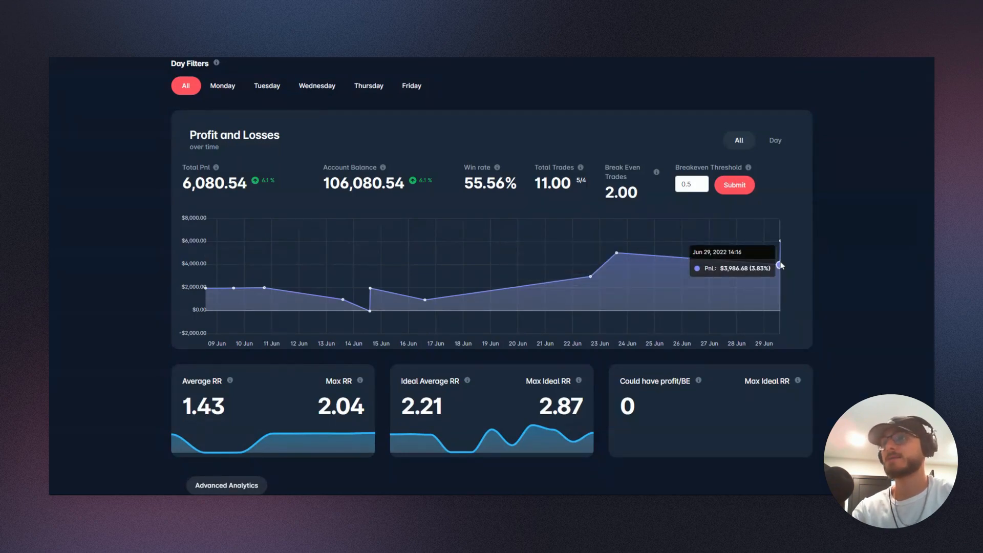
Scroll past the RR cards to the Advanced Analytics Summary, Winning and Losing Trades panels.
{"action": "scroll", "scroll_direction": "down", "scroll_amount": 3}
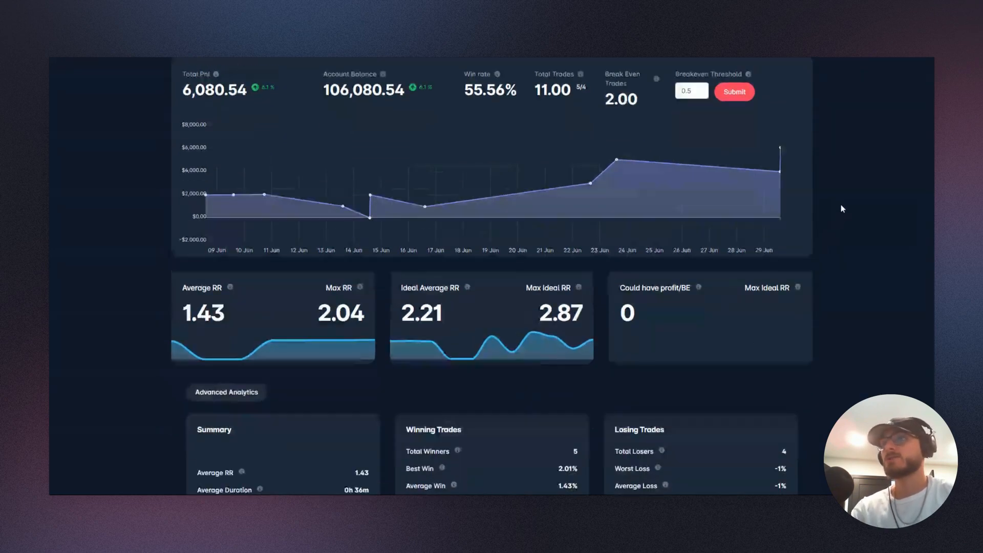
{"action": "scroll", "scroll_direction": "down", "scroll_amount": 3}
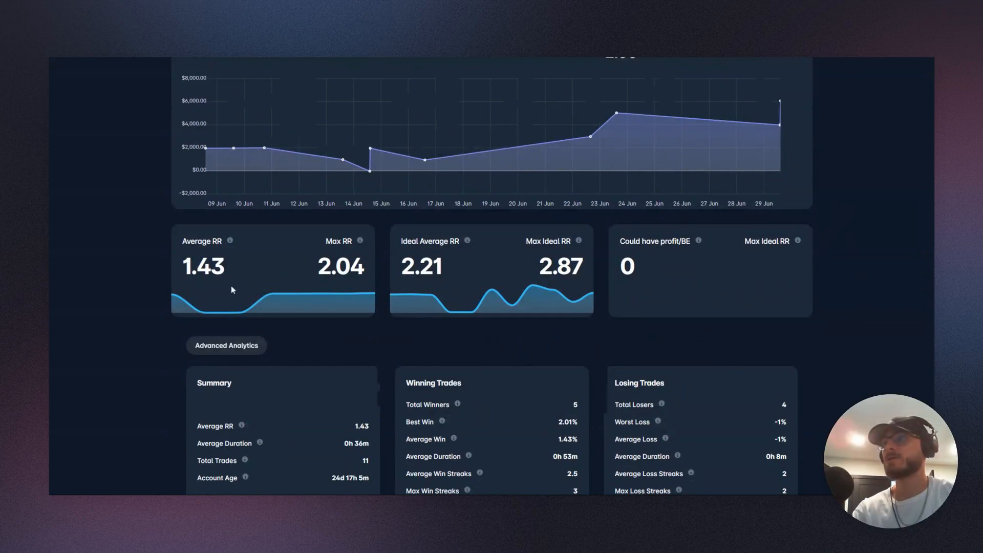
{"action": "mouse_move", "coordinate": [197, 320]}
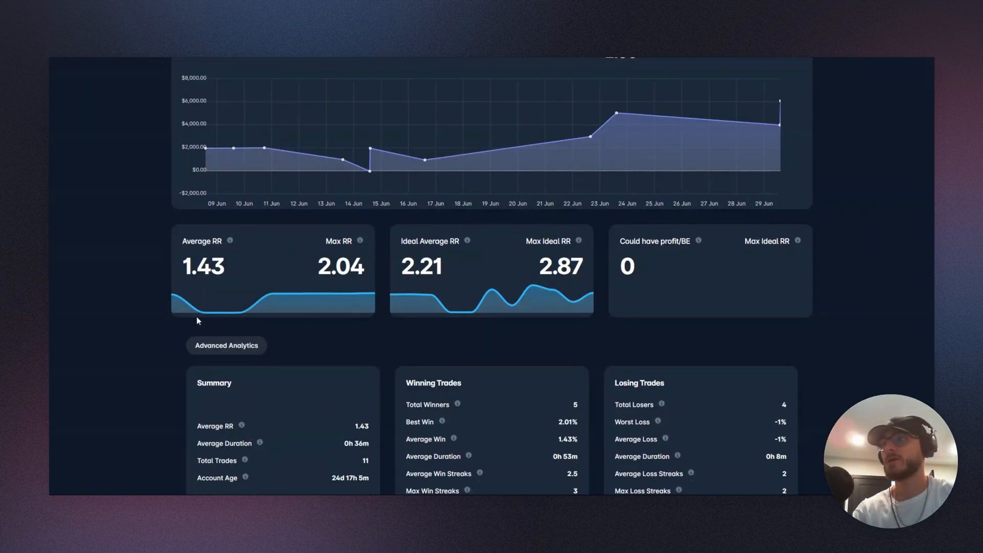
{"action": "mouse_move", "coordinate": [351, 324]}
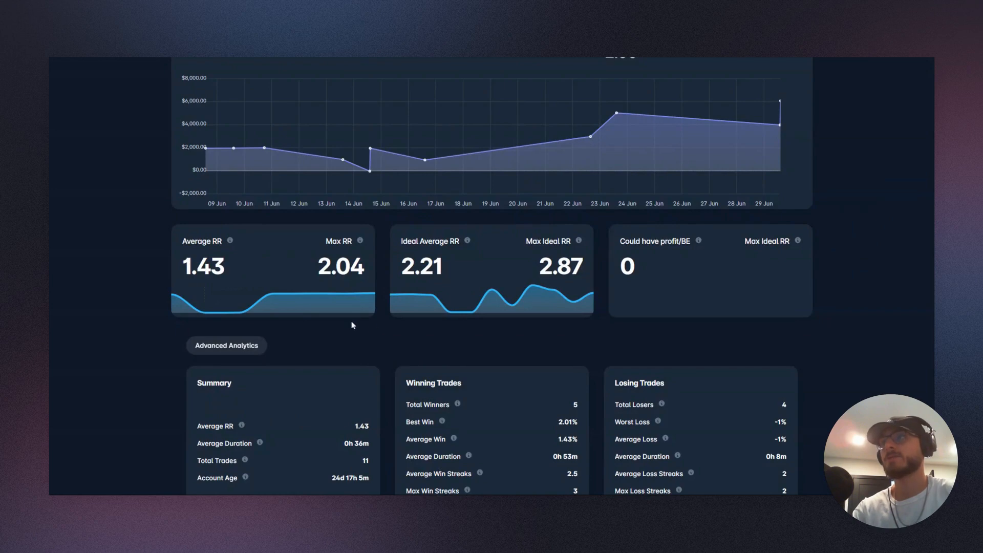
{"action": "mouse_move", "coordinate": [332, 337]}
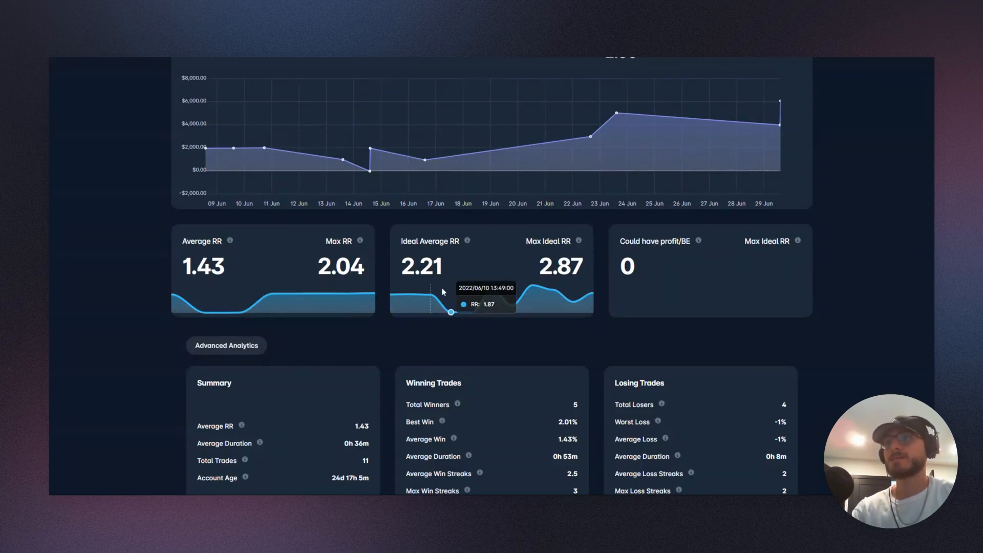
{"action": "mouse_move", "coordinate": [481, 336]}
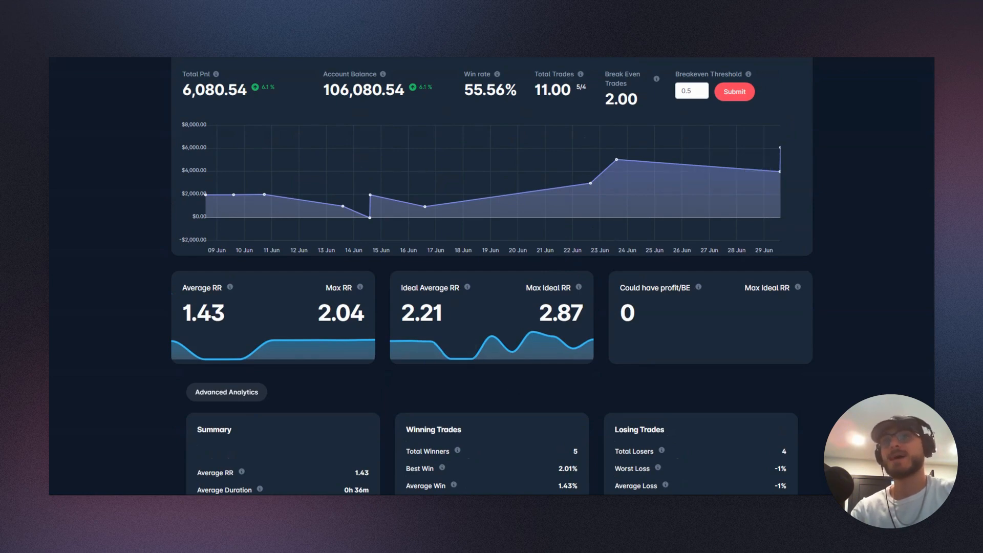
{"action": "mouse_move", "coordinate": [467, 359]}
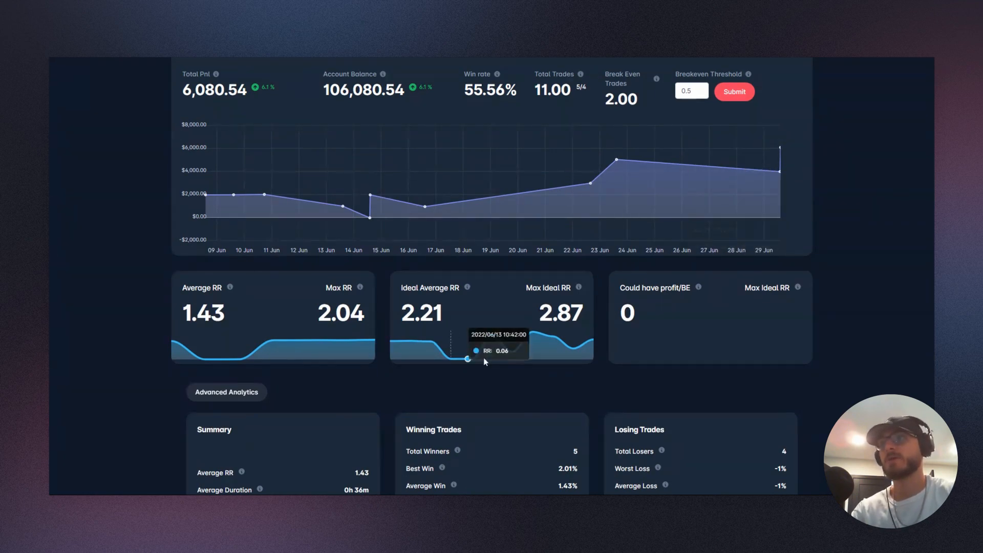
{"action": "scroll", "scroll_direction": "down", "scroll_amount": 3}
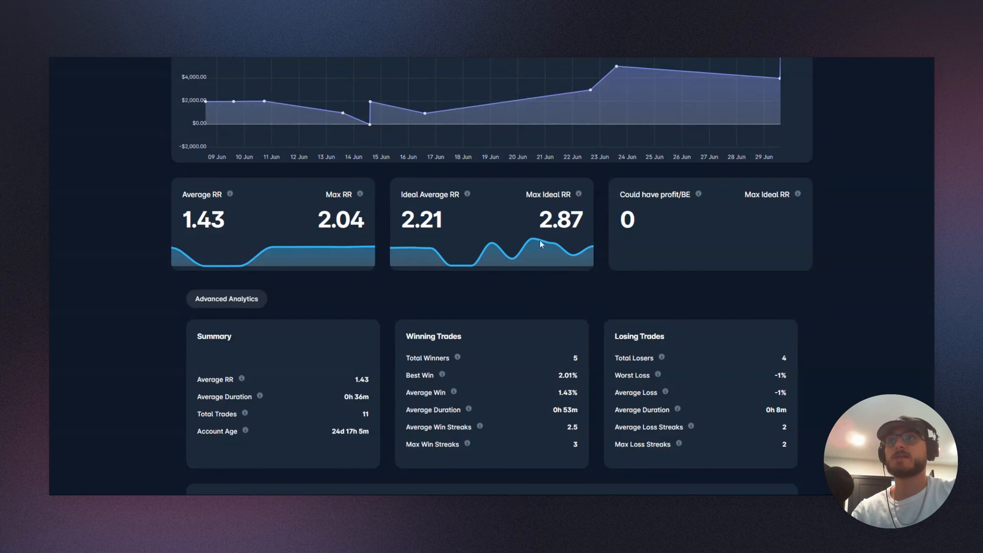
{"action": "mouse_move", "coordinate": [578, 313]}
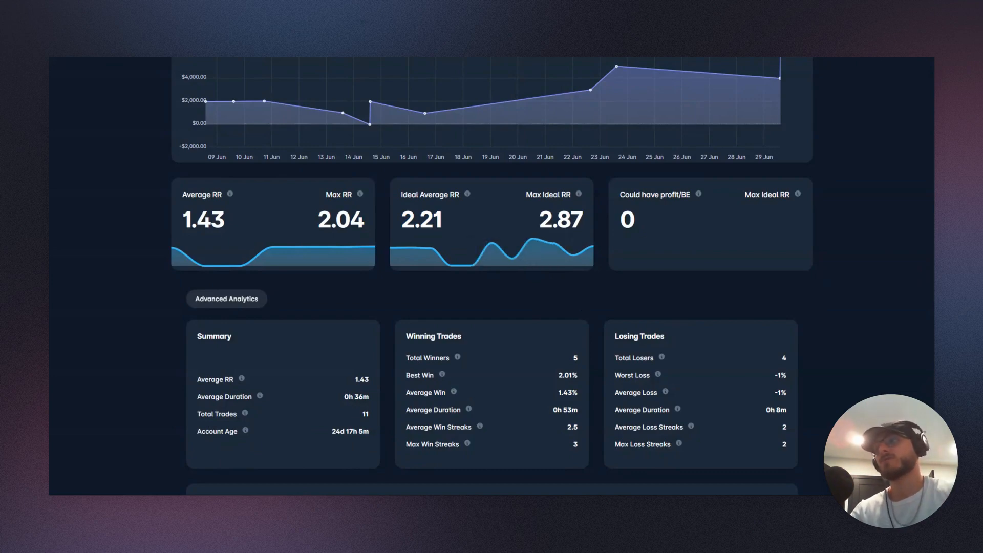
{"action": "mouse_move", "coordinate": [576, 309]}
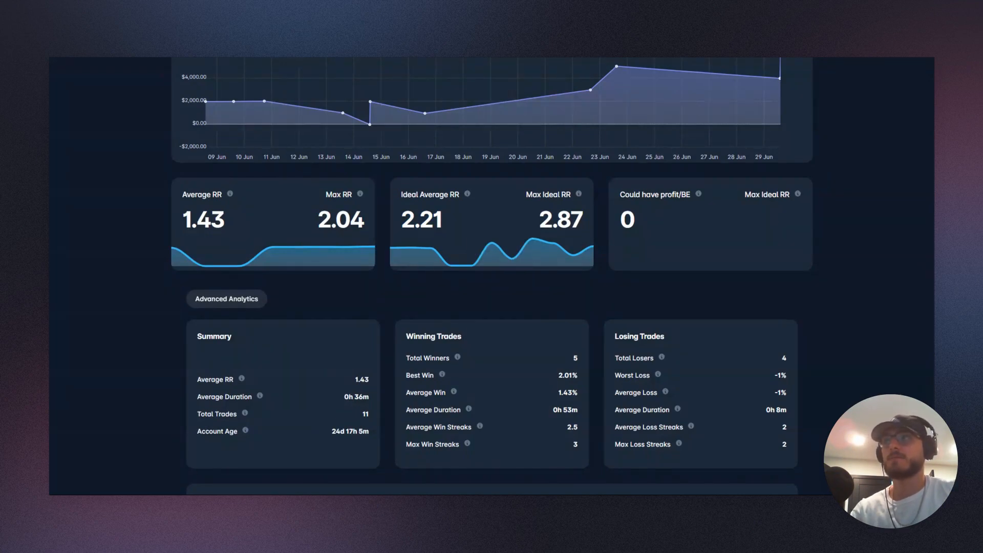
{"action": "double_click", "coordinate": [340, 219]}
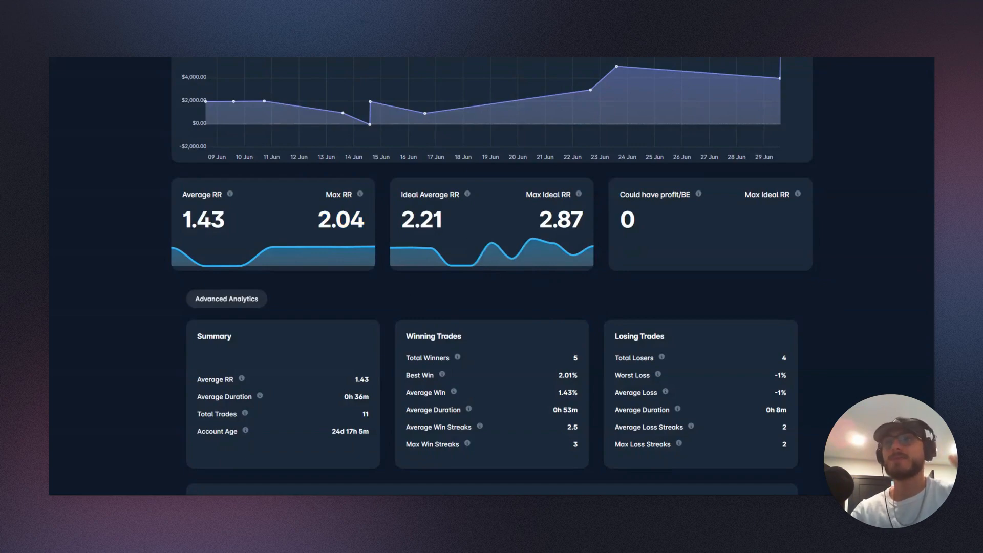
{"action": "mouse_move", "coordinate": [399, 290]}
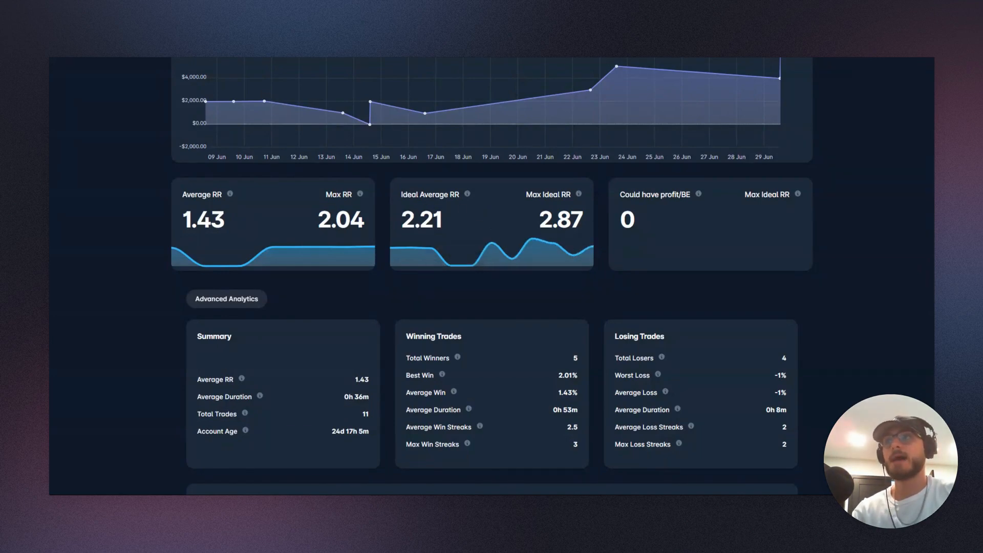
{"action": "mouse_move", "coordinate": [656, 276]}
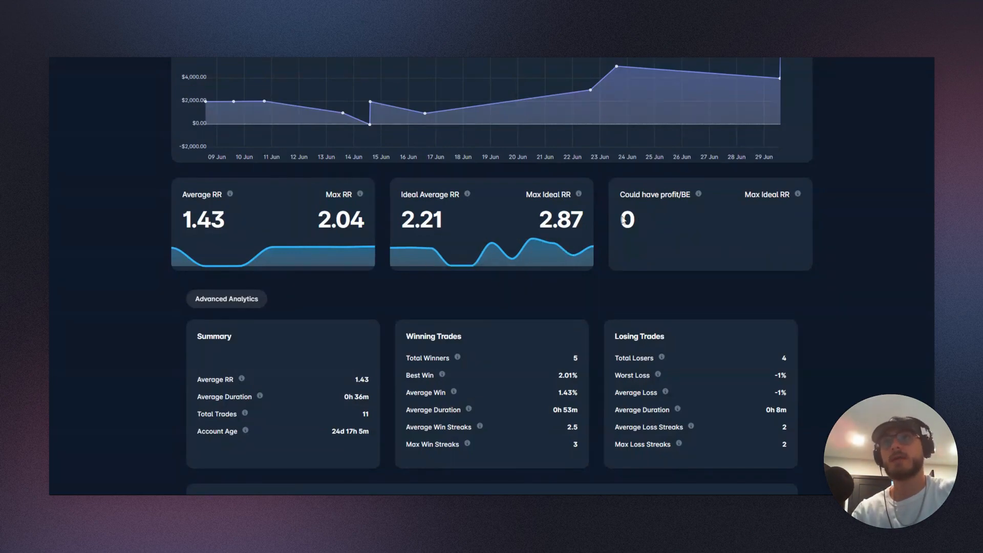
{"action": "scroll", "scroll_direction": "down", "scroll_amount": 3}
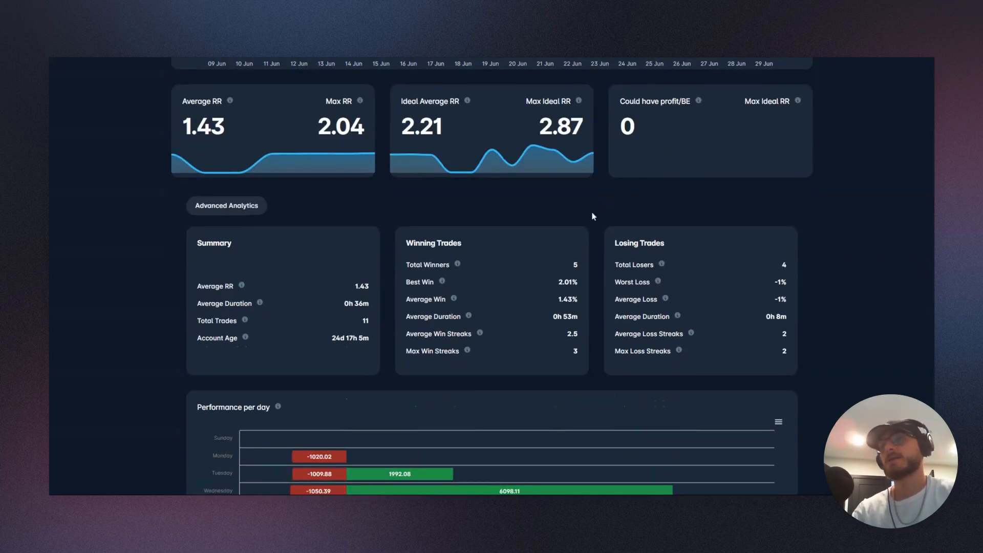
{"action": "scroll", "scroll_direction": "down", "scroll_amount": 3}
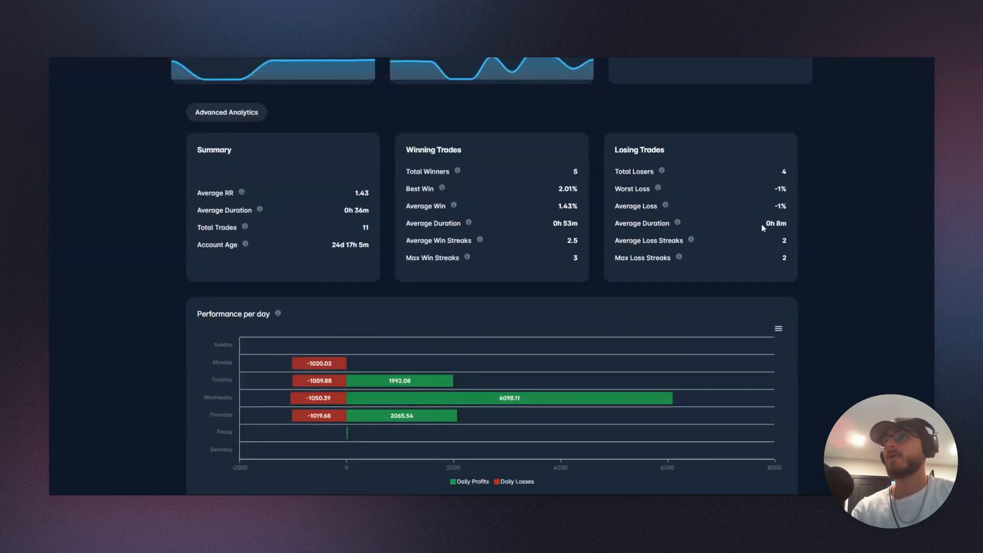
{"action": "mouse_move", "coordinate": [324, 215]}
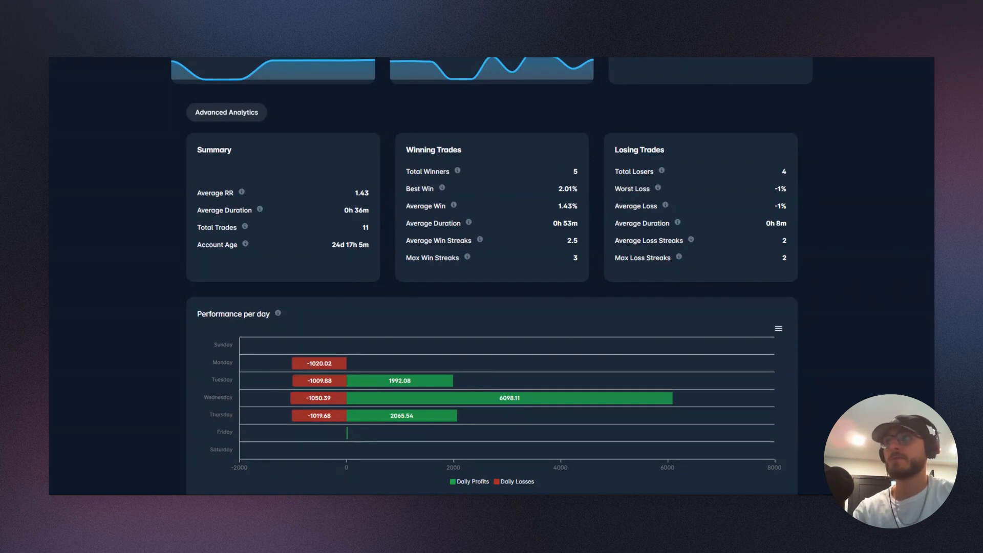
{"action": "mouse_move", "coordinate": [359, 258]}
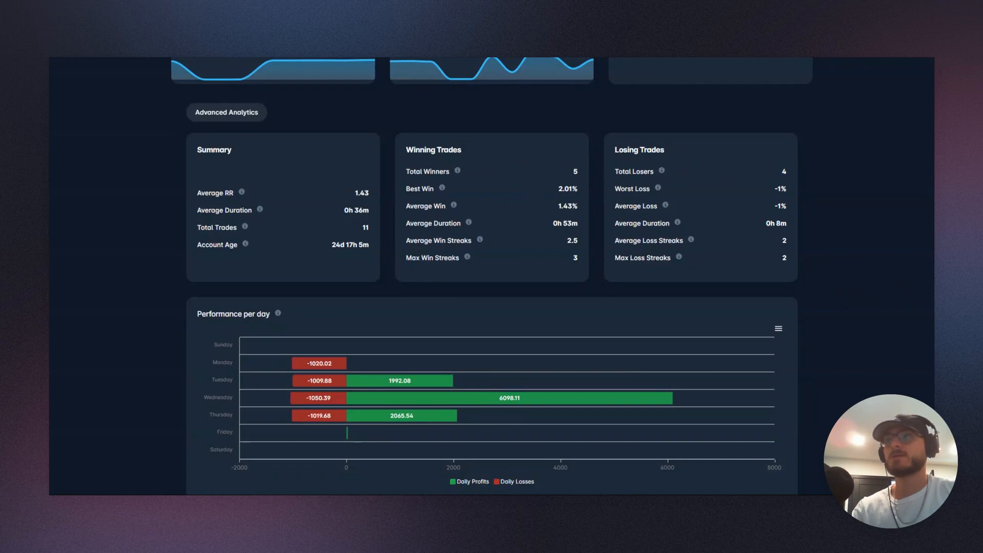
{"action": "mouse_move", "coordinate": [577, 179]}
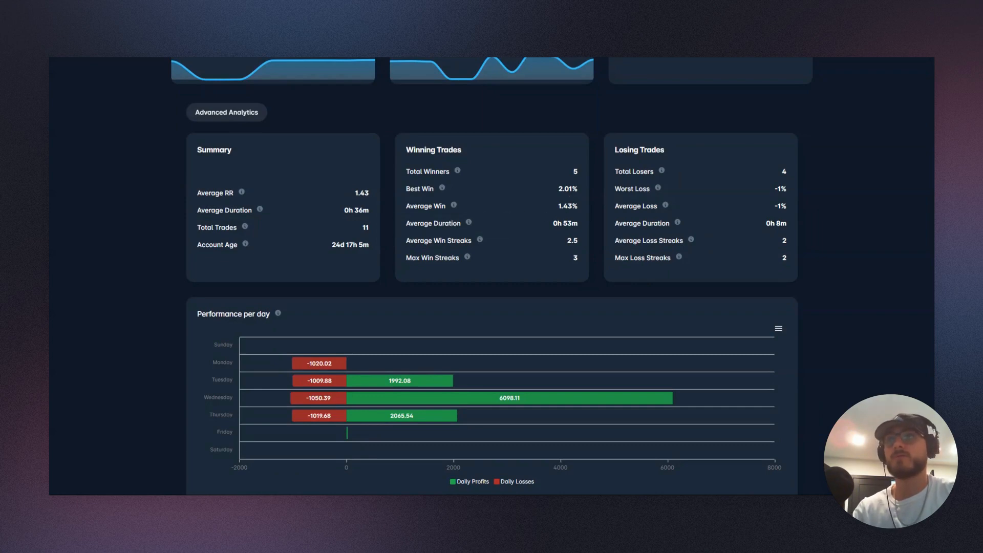
{"action": "mouse_move", "coordinate": [669, 192]}
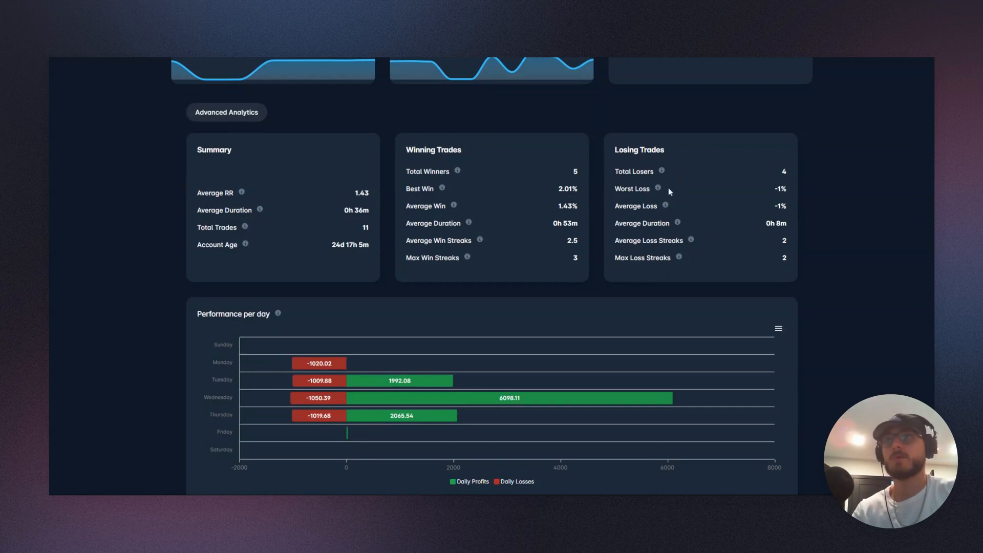
{"action": "mouse_move", "coordinate": [557, 221]}
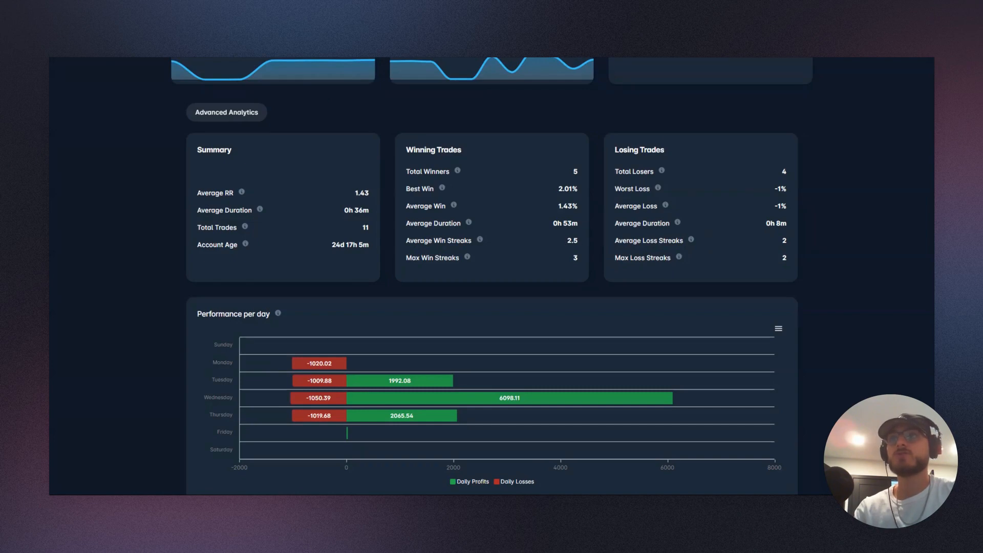
{"action": "double_click", "coordinate": [571, 240]}
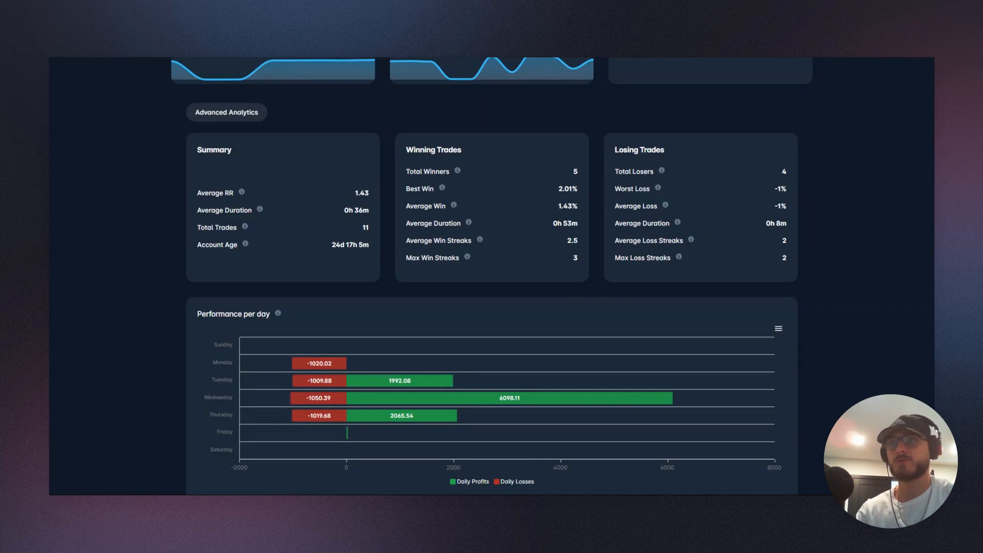
{"action": "mouse_move", "coordinate": [600, 220]}
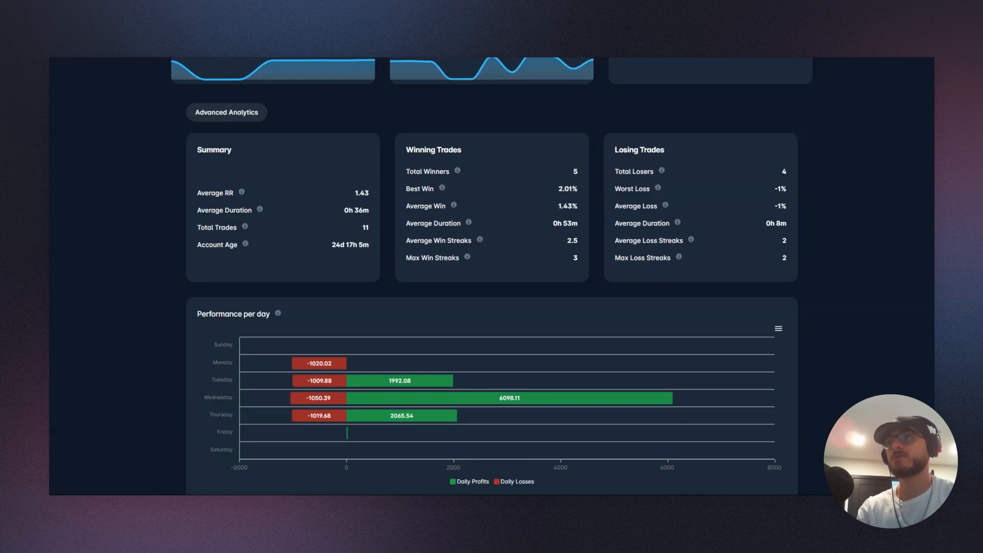
{"action": "mouse_move", "coordinate": [676, 264]}
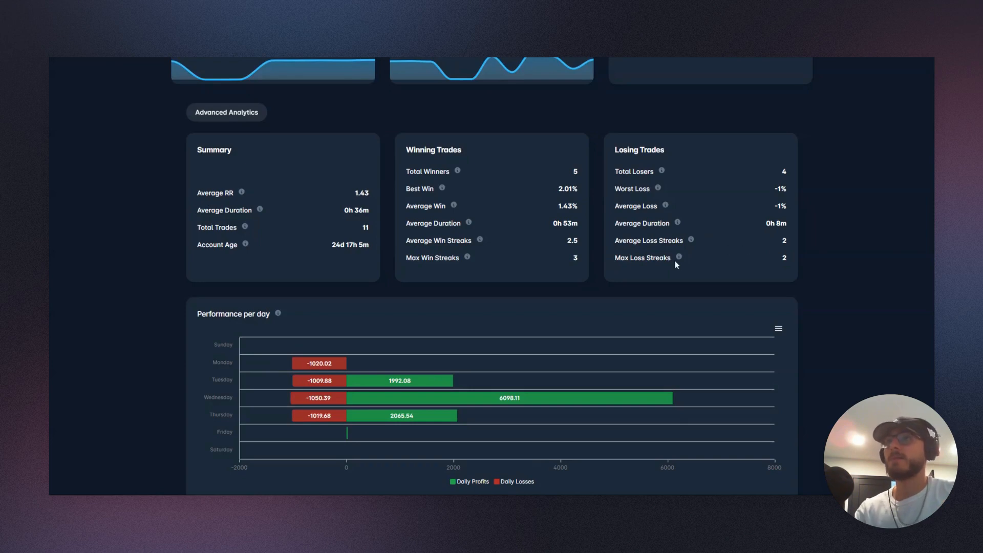
{"action": "mouse_move", "coordinate": [788, 260]}
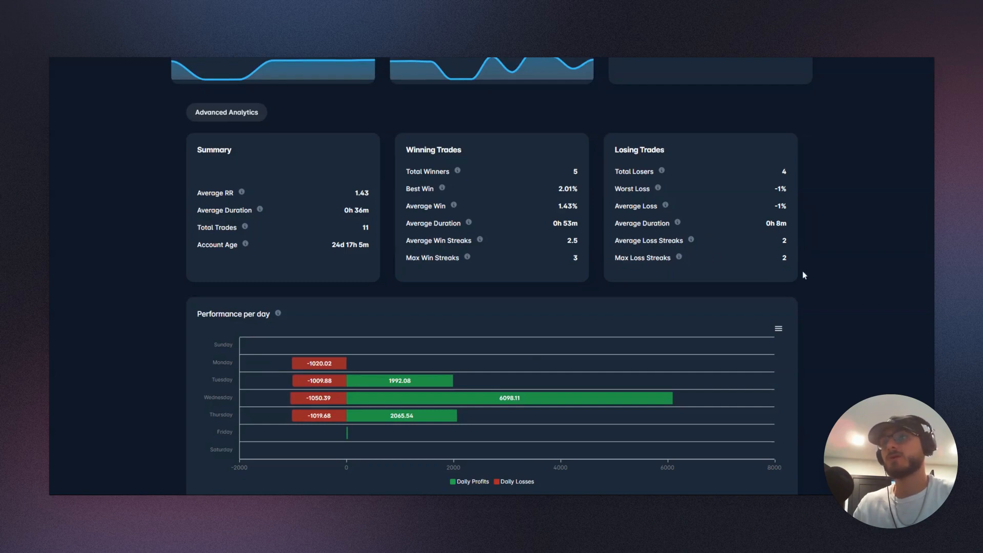
{"action": "mouse_move", "coordinate": [785, 249]}
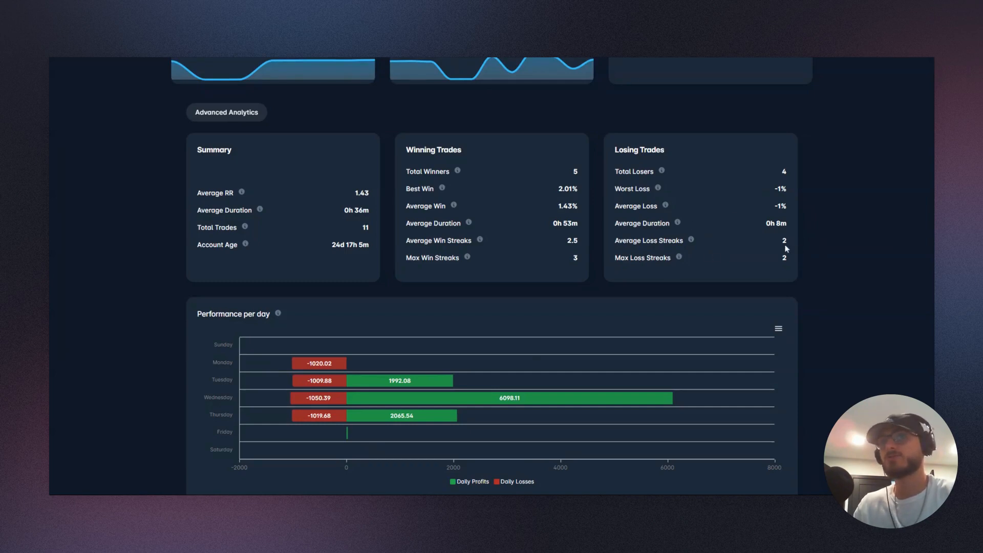
{"action": "scroll", "scroll_direction": "down", "scroll_amount": 3}
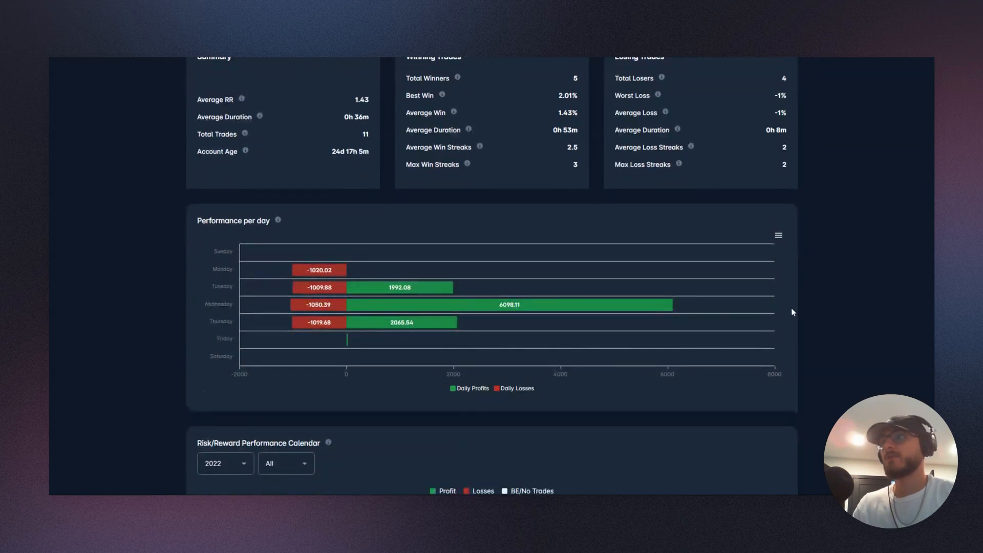
{"action": "scroll", "scroll_direction": "down", "scroll_amount": 3}
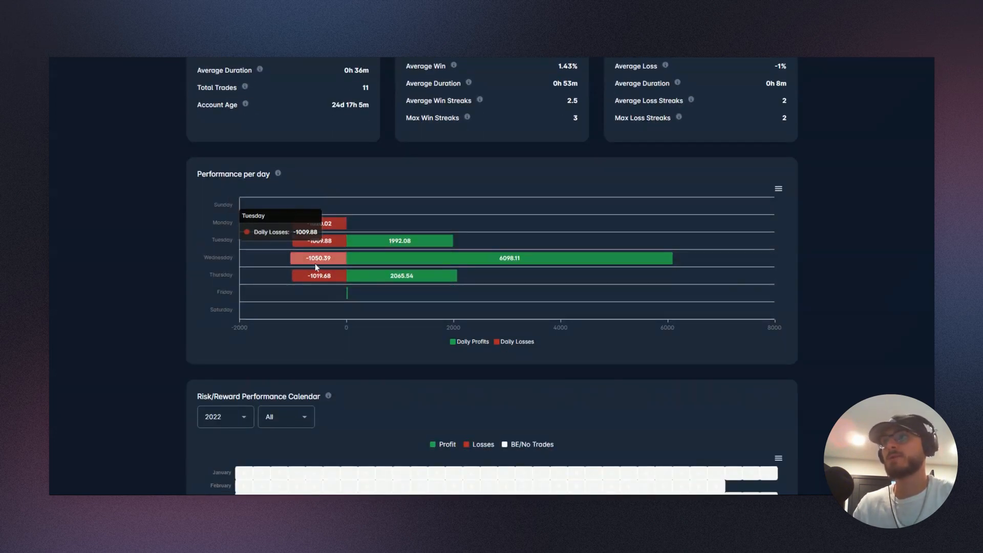
{"action": "mouse_move", "coordinate": [507, 200]}
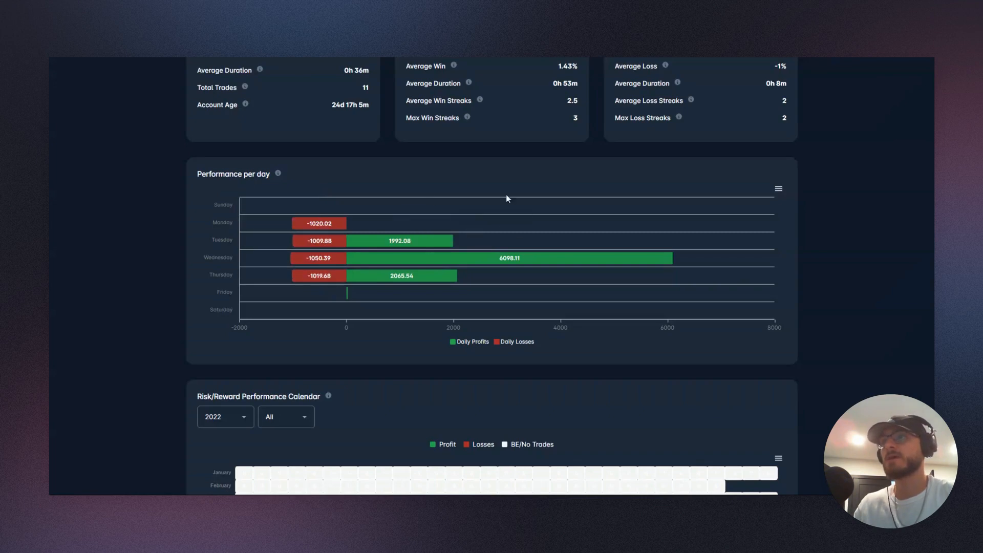
{"action": "mouse_move", "coordinate": [508, 258]}
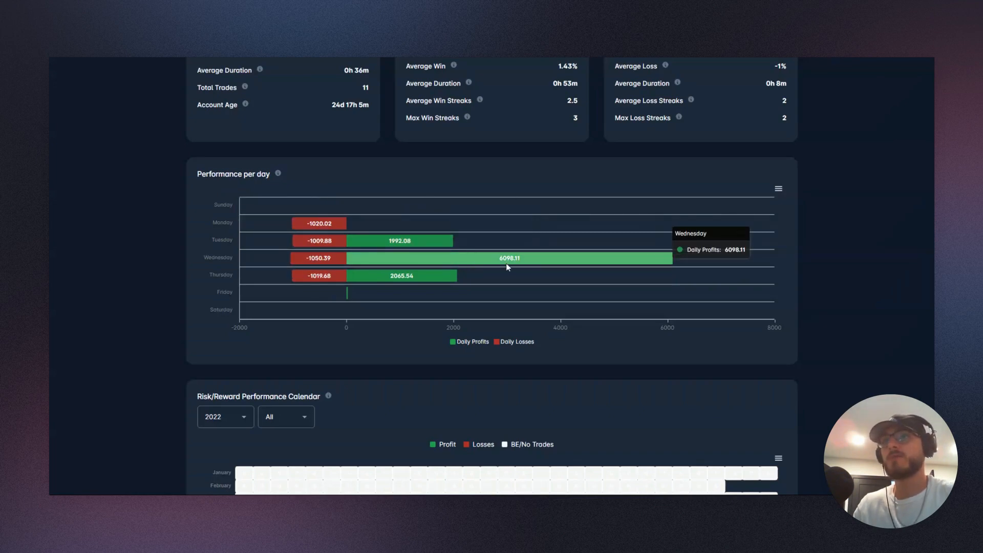
{"action": "mouse_move", "coordinate": [399, 241]}
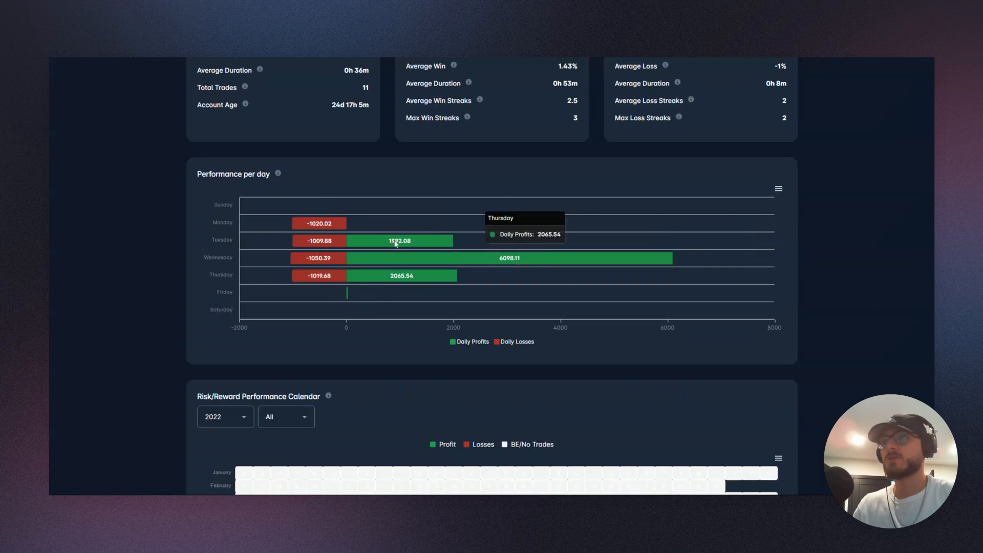
{"action": "mouse_move", "coordinate": [401, 276]}
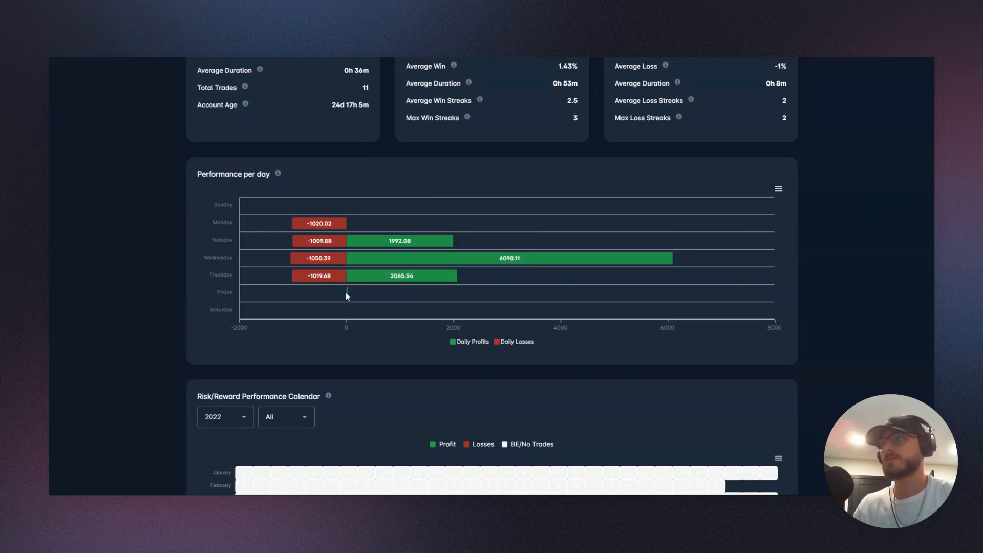
{"action": "mouse_move", "coordinate": [444, 314]}
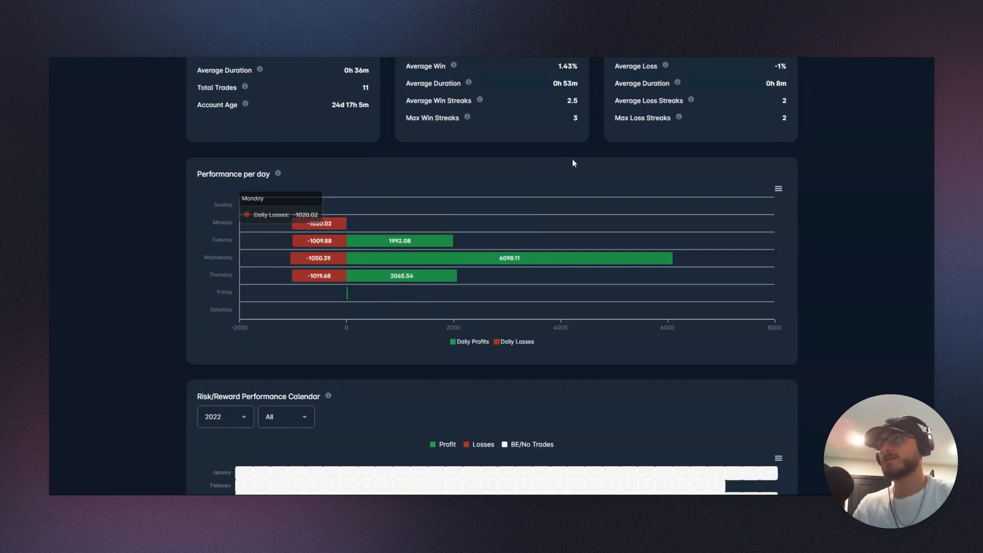
{"action": "mouse_move", "coordinate": [571, 163]}
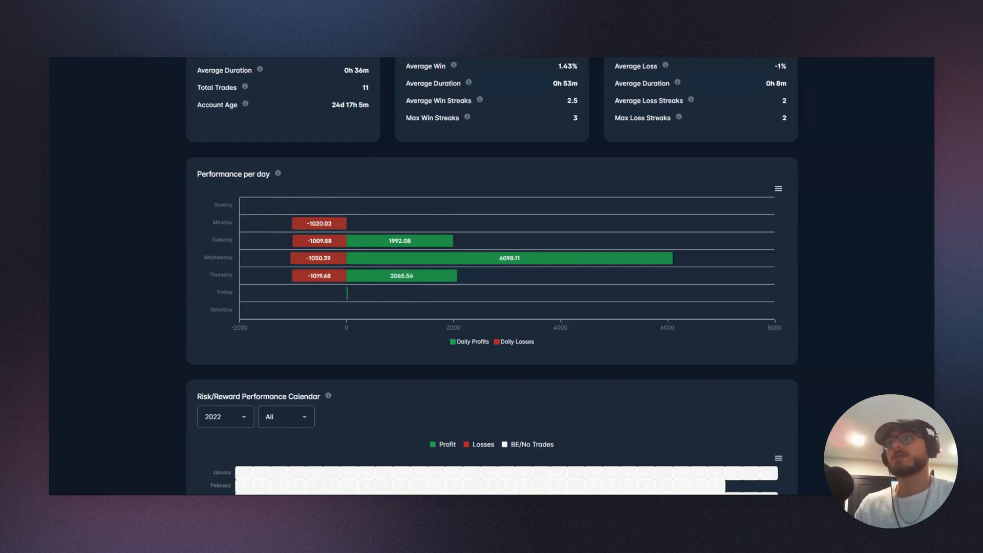
{"action": "mouse_move", "coordinate": [582, 179]}
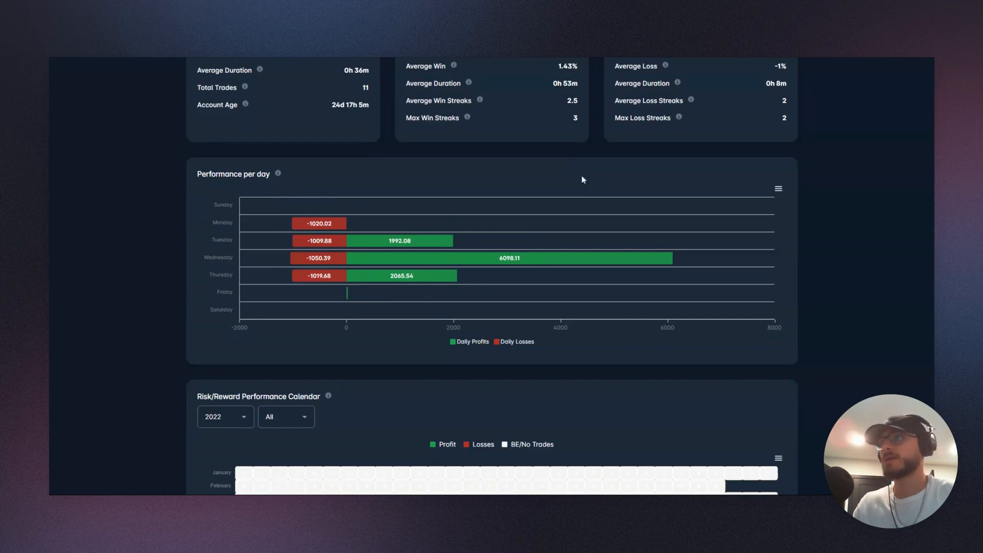
{"action": "mouse_move", "coordinate": [328, 223]}
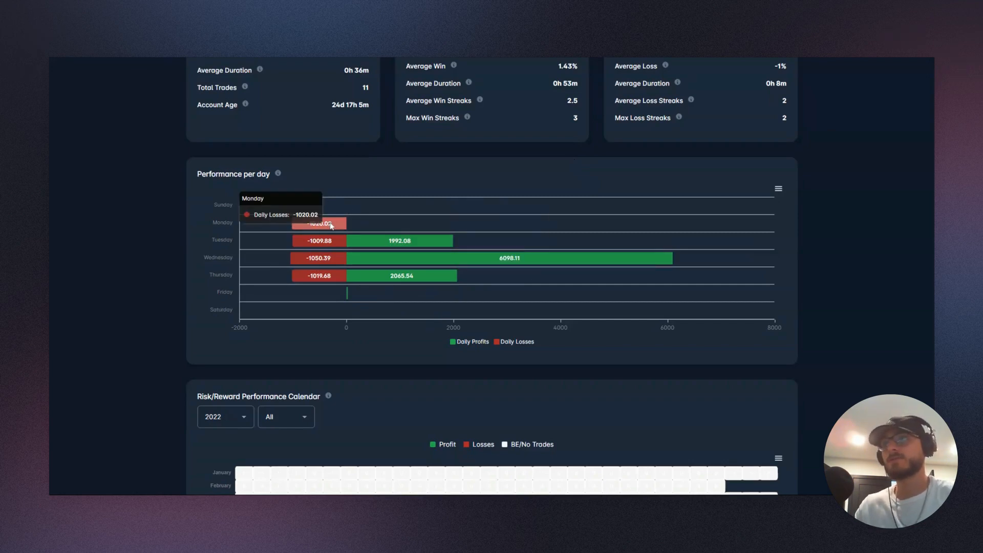
{"action": "mouse_move", "coordinate": [415, 183]}
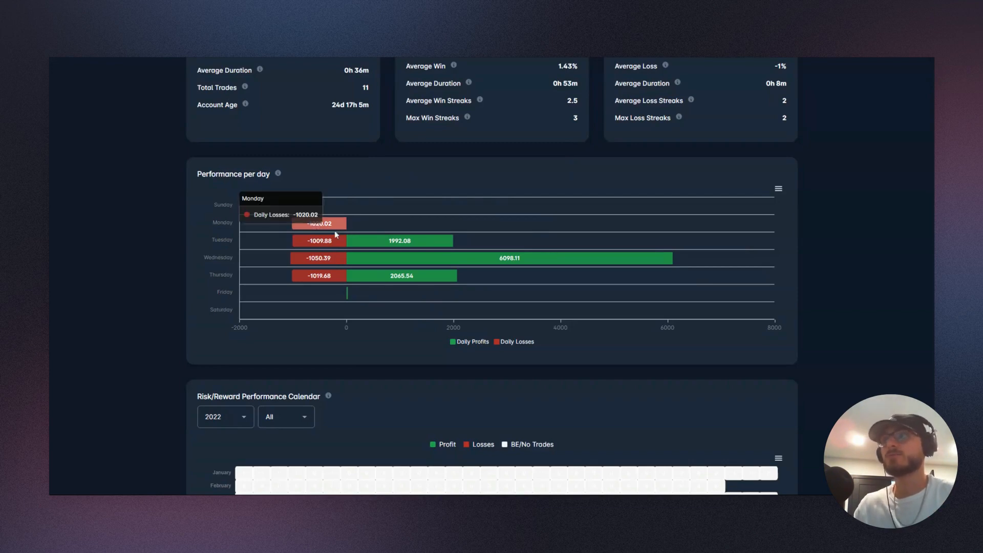
{"action": "mouse_move", "coordinate": [461, 180]}
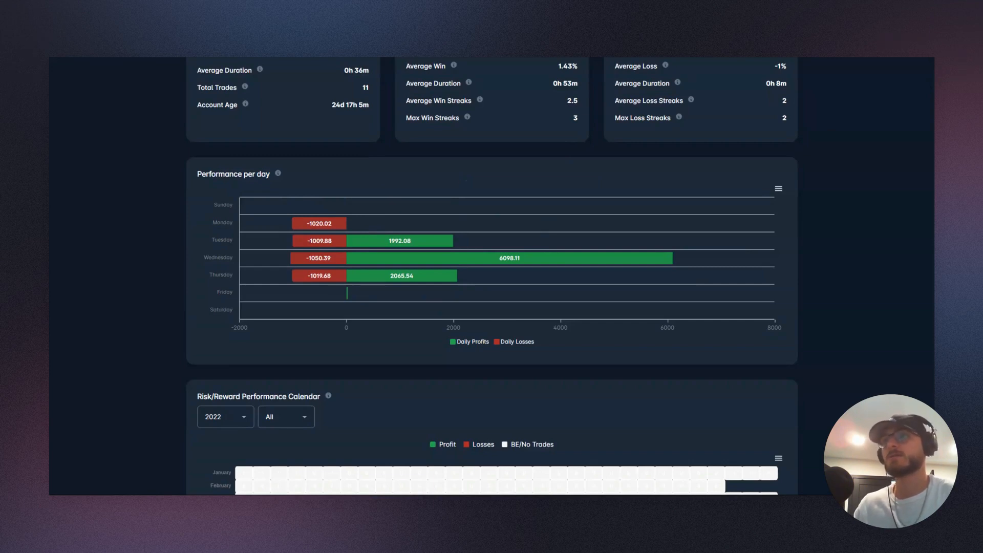
{"action": "mouse_move", "coordinate": [462, 241]}
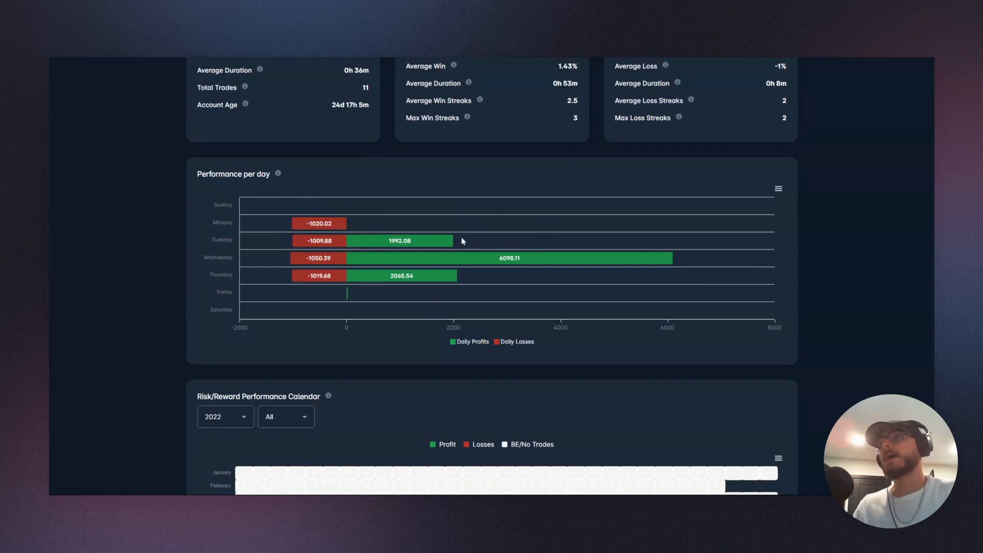
{"action": "mouse_move", "coordinate": [345, 259]}
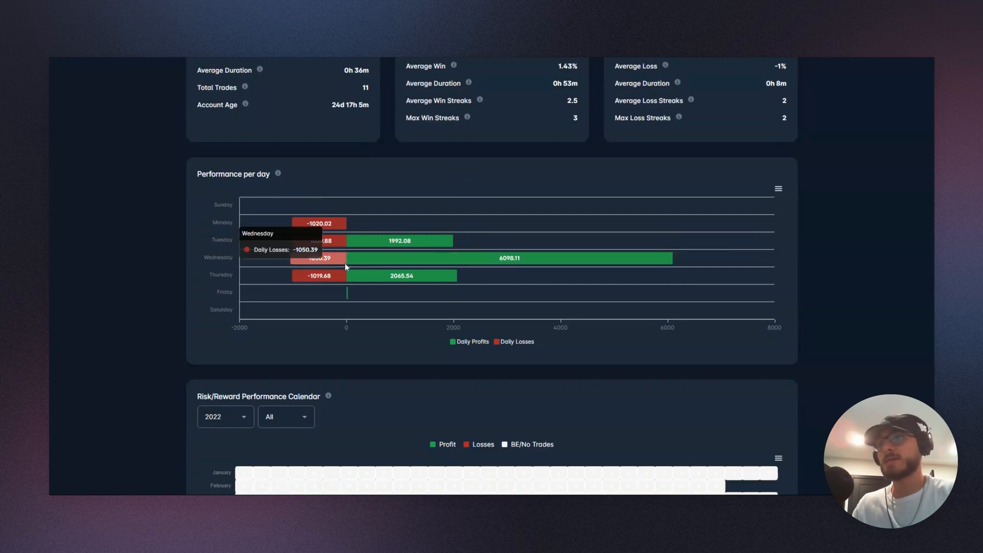
{"action": "mouse_move", "coordinate": [551, 164]}
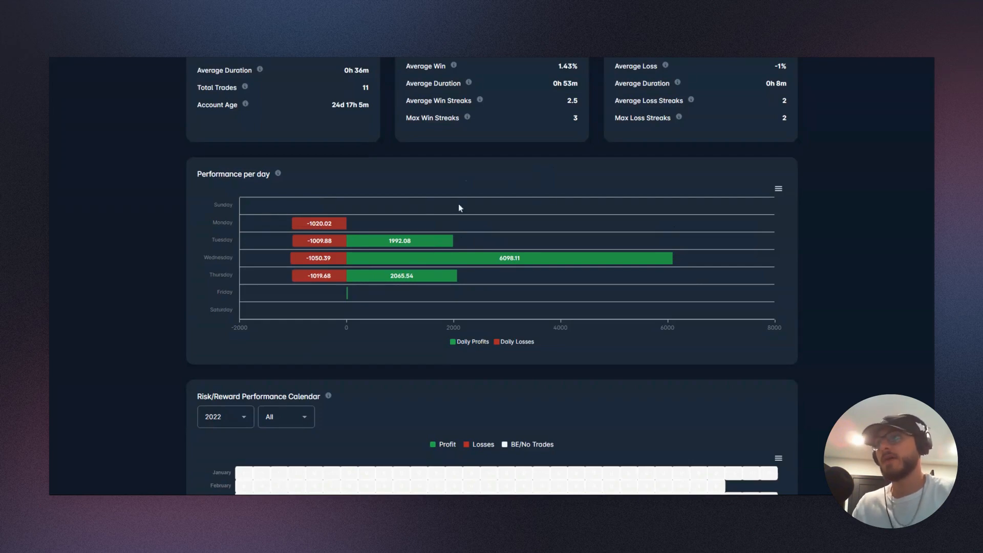
{"action": "mouse_move", "coordinate": [539, 261]}
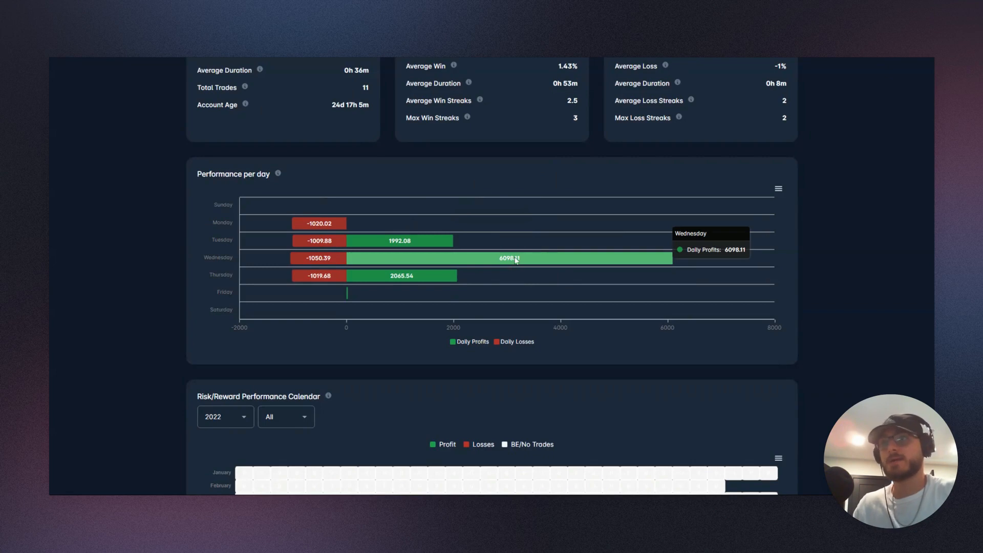
{"action": "mouse_move", "coordinate": [529, 256]}
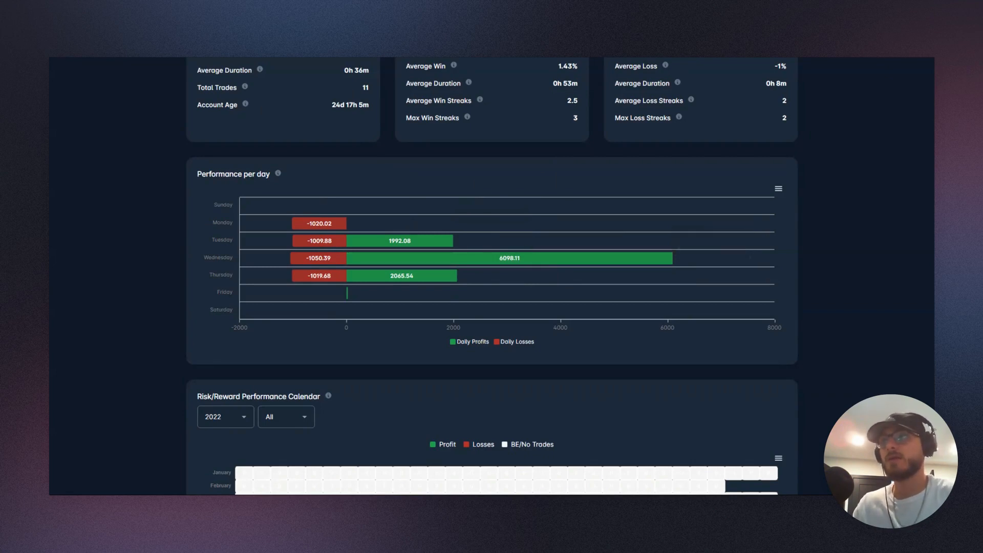
{"action": "mouse_move", "coordinate": [607, 245]}
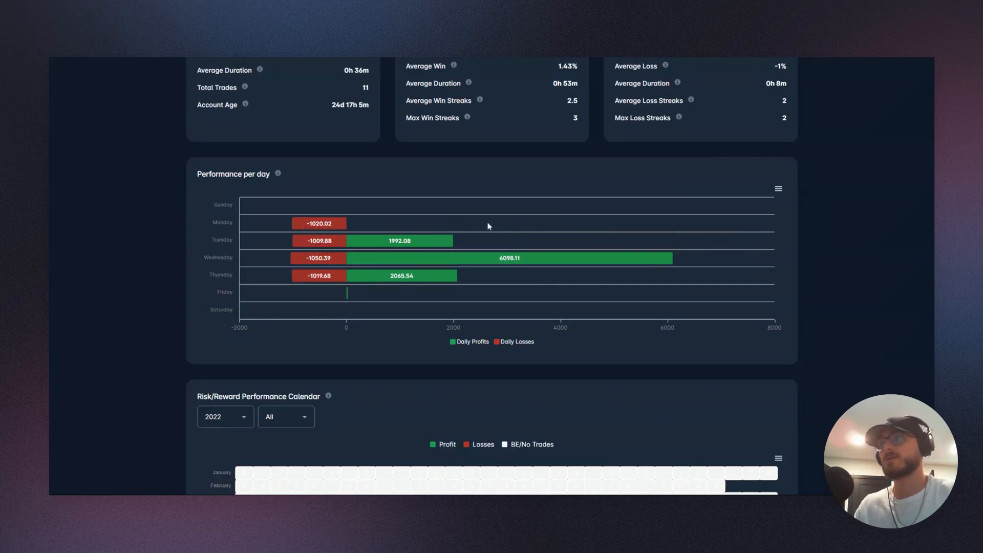
Filter the Risk/Reward Performance Calendar to June 2022 from the month dropdown.
{"action": "scroll", "scroll_direction": "down", "scroll_amount": 3}
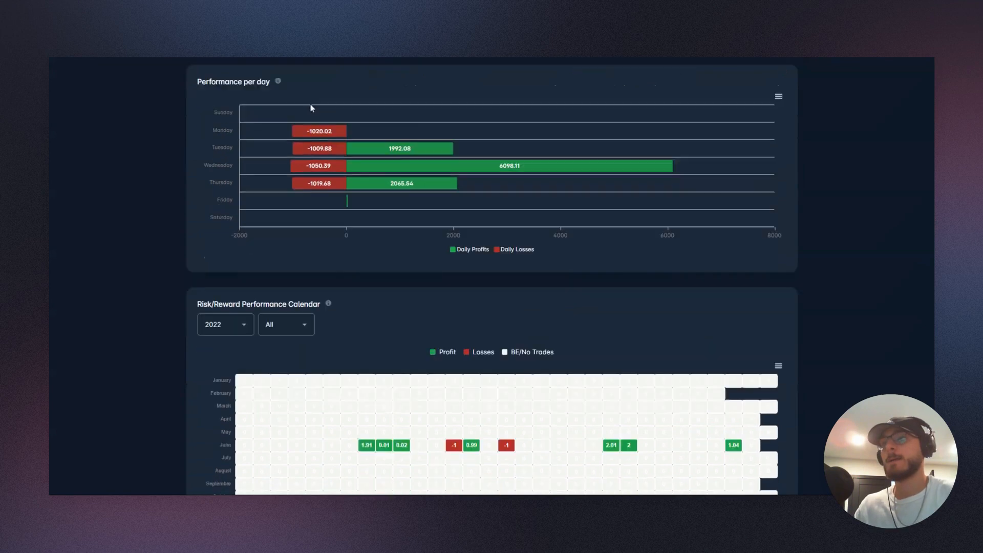
{"action": "scroll", "scroll_direction": "down", "scroll_amount": 3}
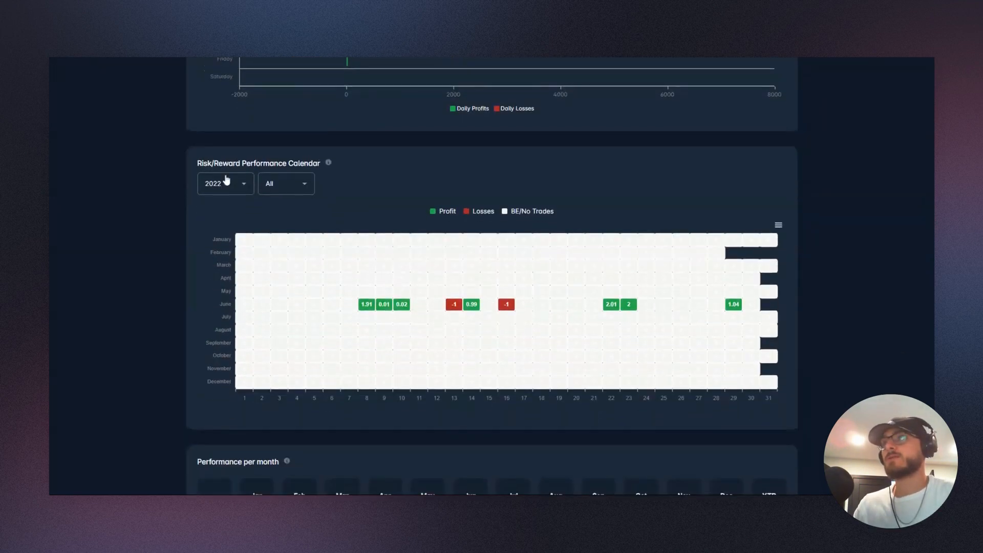
{"action": "mouse_move", "coordinate": [331, 277]}
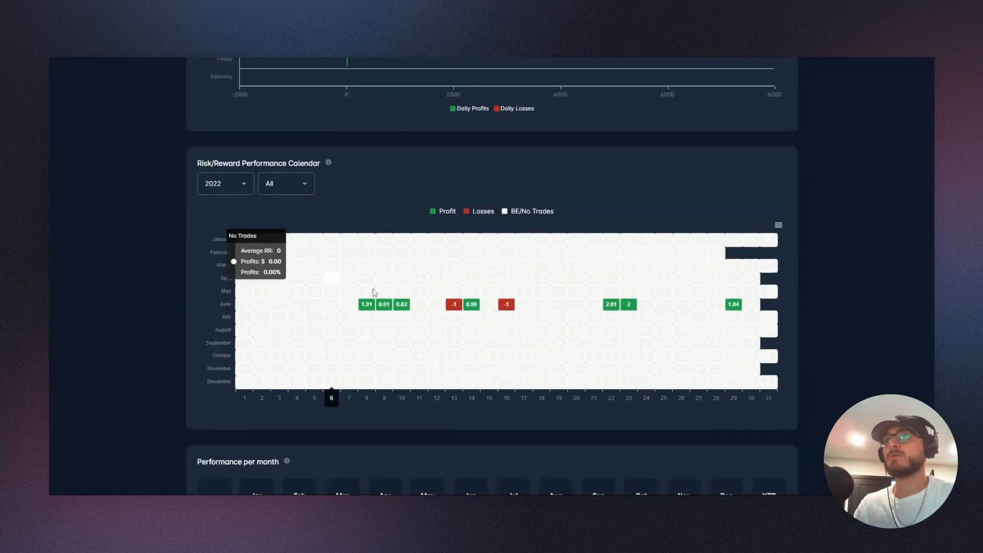
{"action": "mouse_move", "coordinate": [506, 304]}
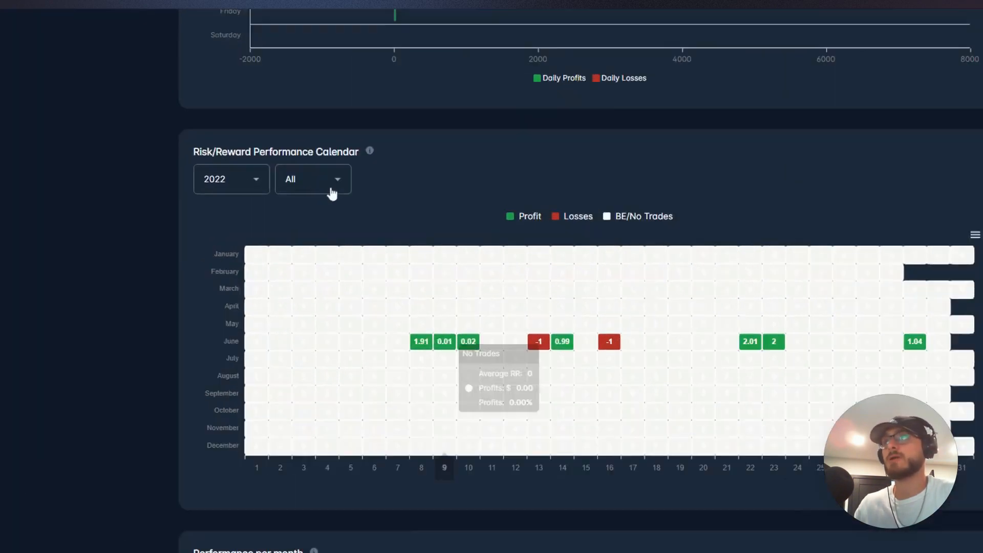
{"action": "left_click", "coordinate": [312, 179]}
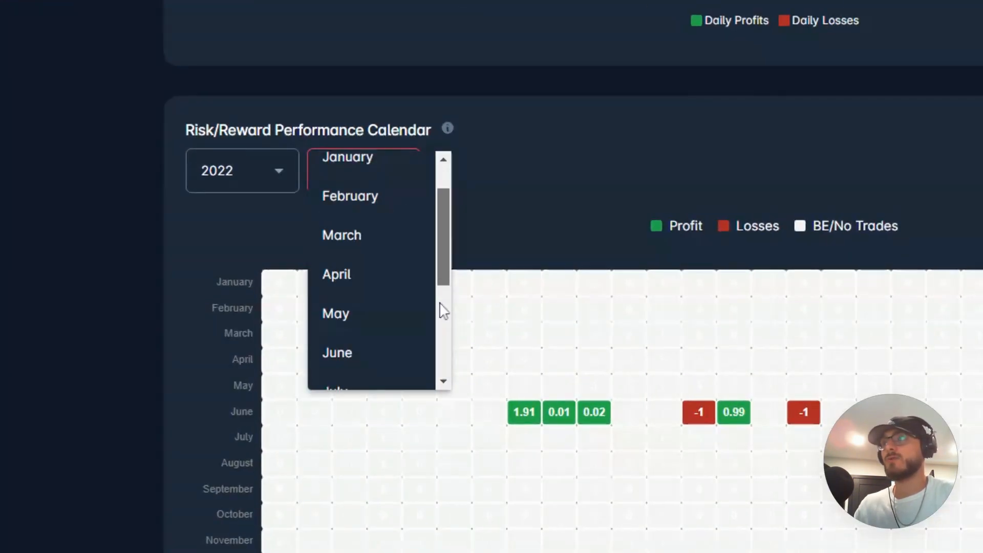
{"action": "left_click", "coordinate": [337, 352]}
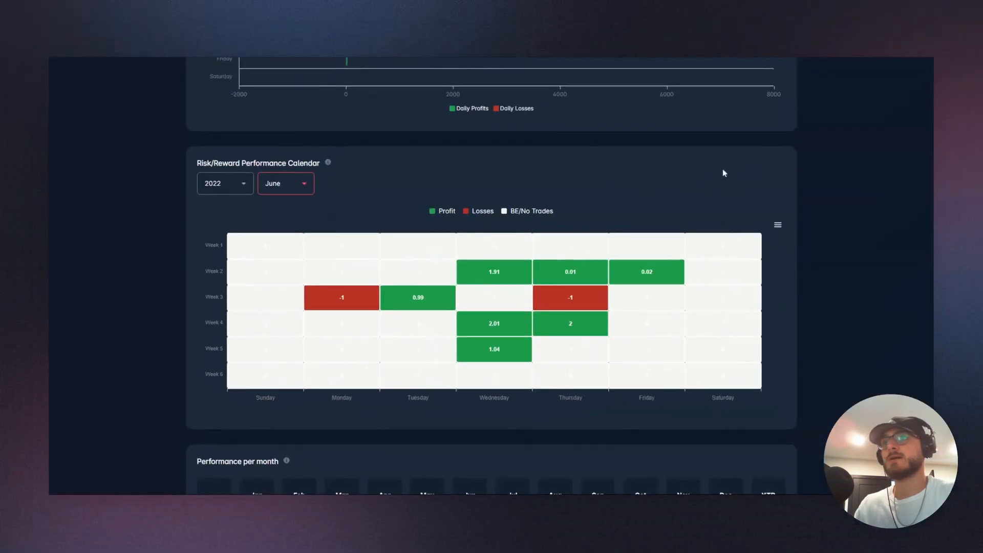
{"action": "mouse_move", "coordinate": [493, 271]}
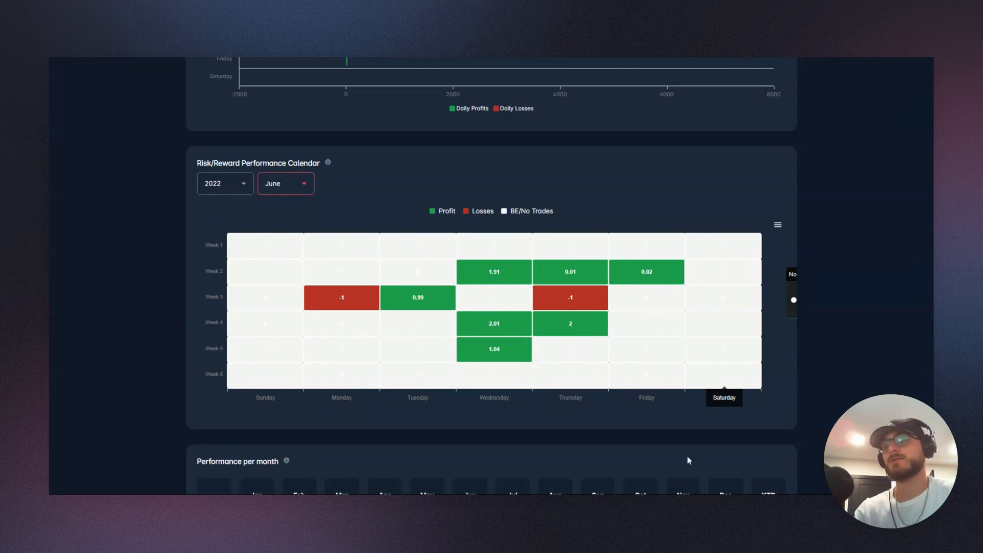
Scroll to the Performance per month table showing June 2022 at +6.08%.
{"action": "scroll", "scroll_direction": "down", "scroll_amount": 3}
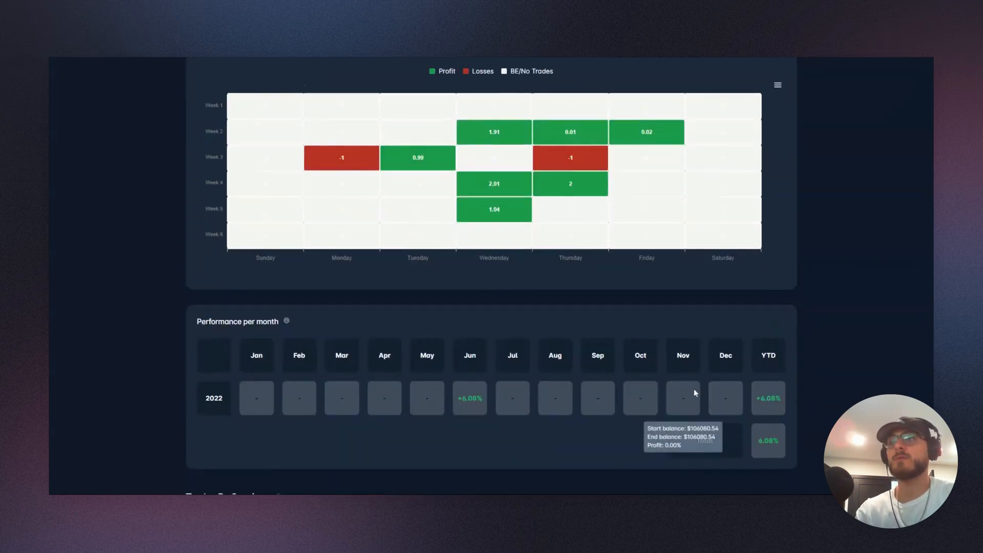
{"action": "scroll", "scroll_direction": "down", "scroll_amount": 3}
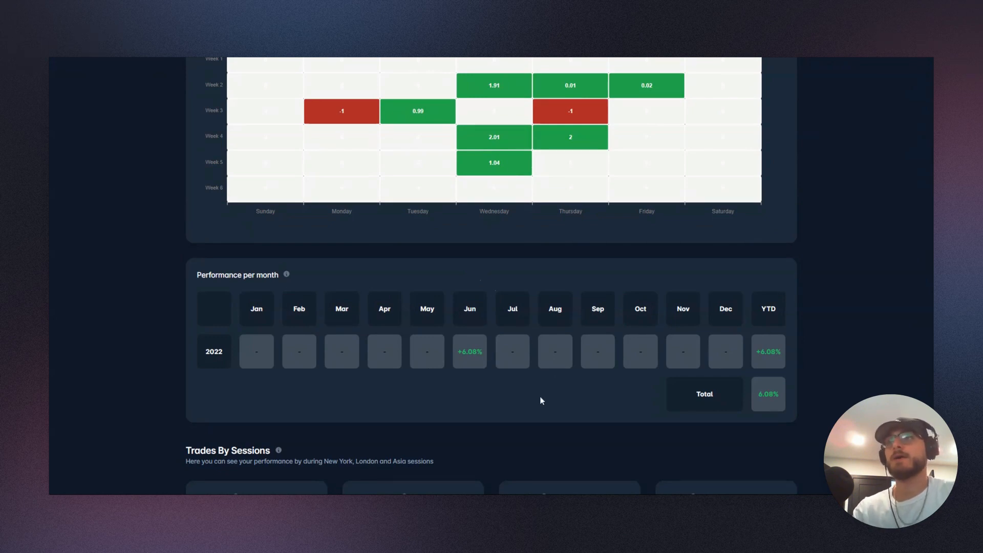
{"action": "mouse_move", "coordinate": [469, 351]}
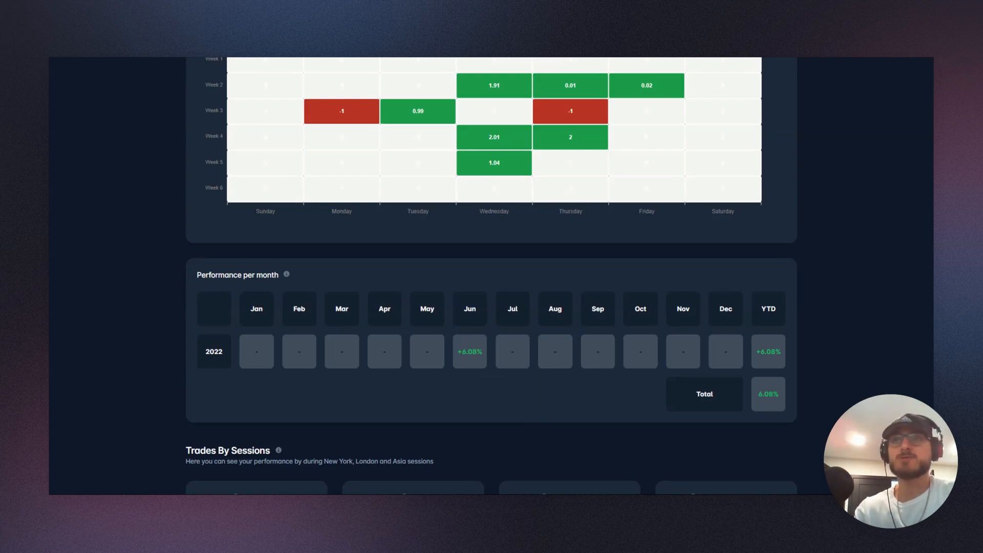
{"action": "mouse_move", "coordinate": [555, 351]}
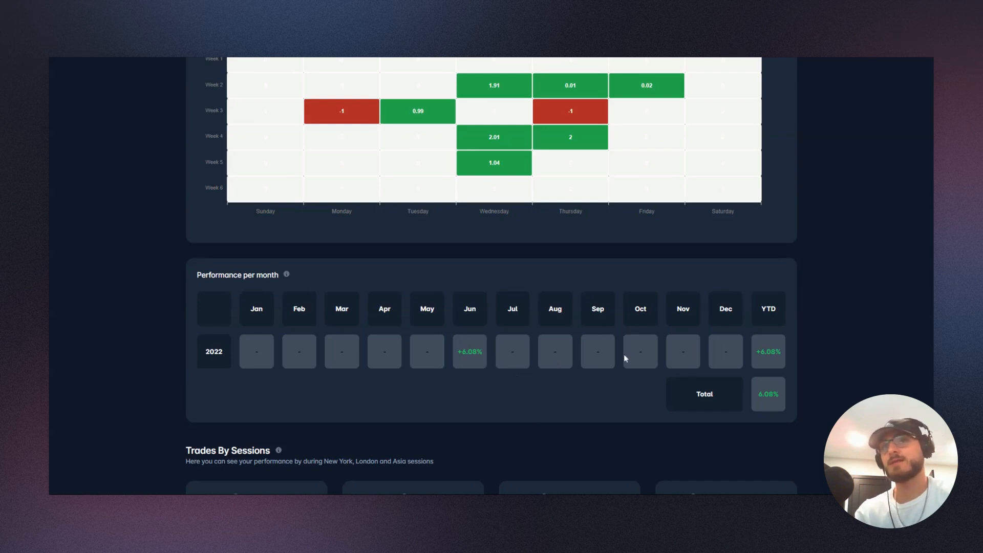
{"action": "scroll", "scroll_direction": "down", "scroll_amount": 3}
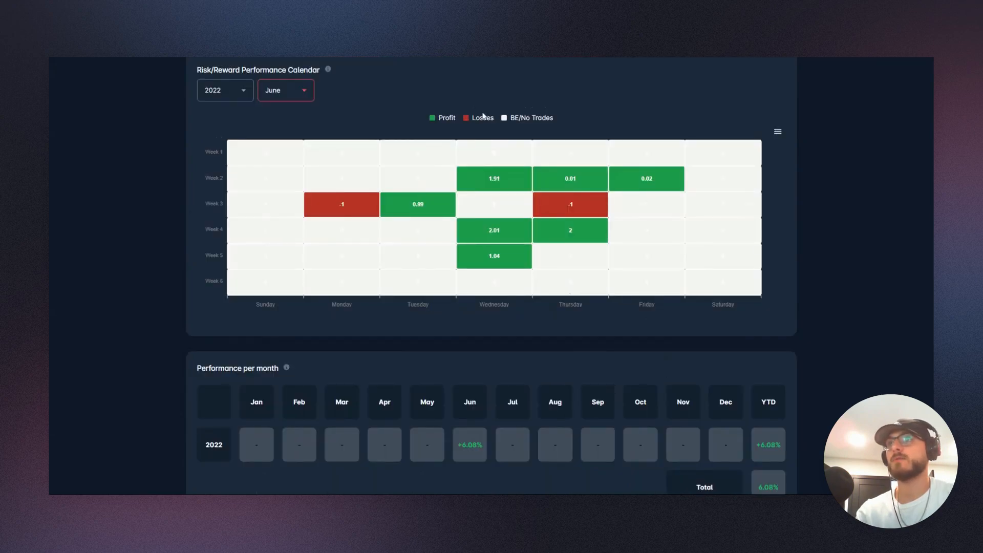
Scroll to the Trades By Sessions win rate, total trades, max RR and profit panels.
{"action": "scroll", "scroll_direction": "down", "scroll_amount": 3}
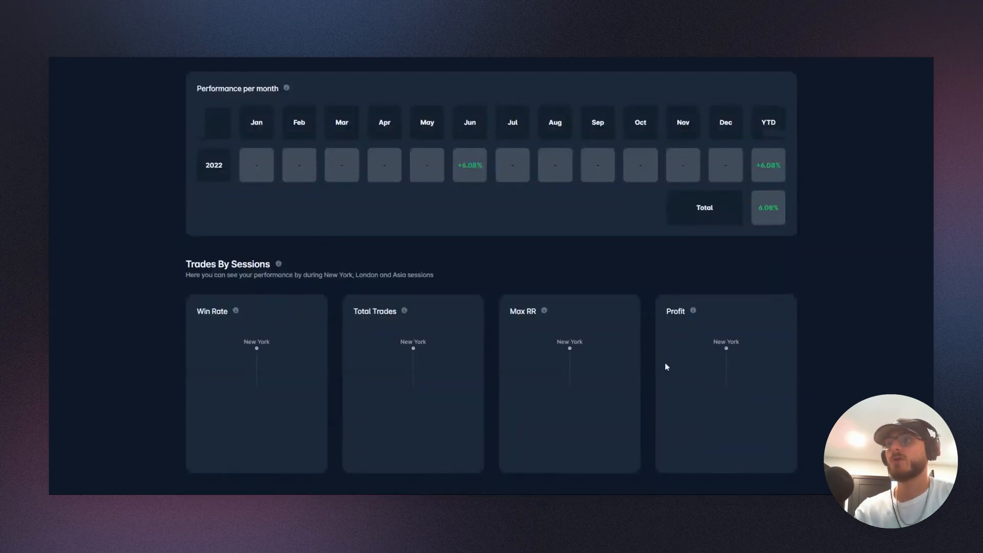
{"action": "mouse_move", "coordinate": [659, 393]}
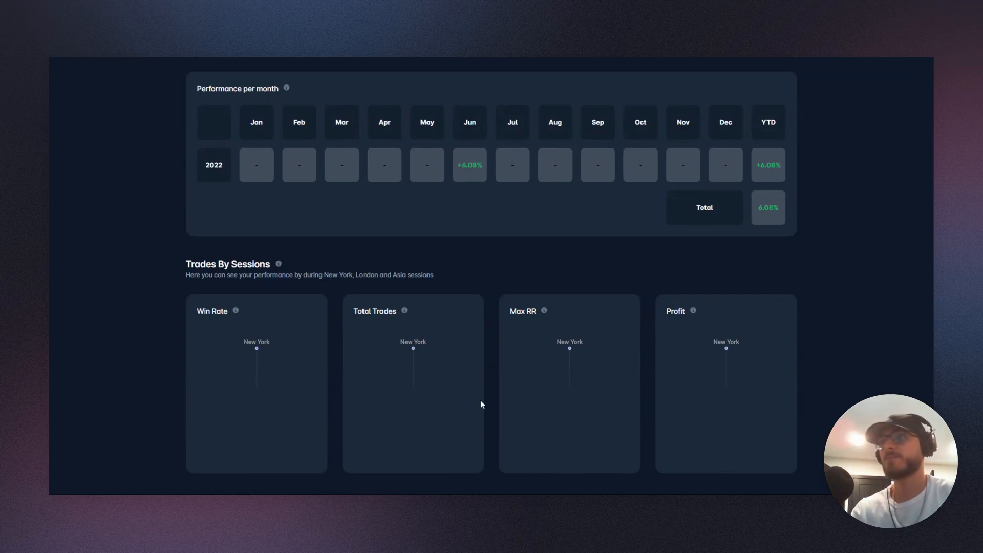
{"action": "mouse_move", "coordinate": [447, 307]}
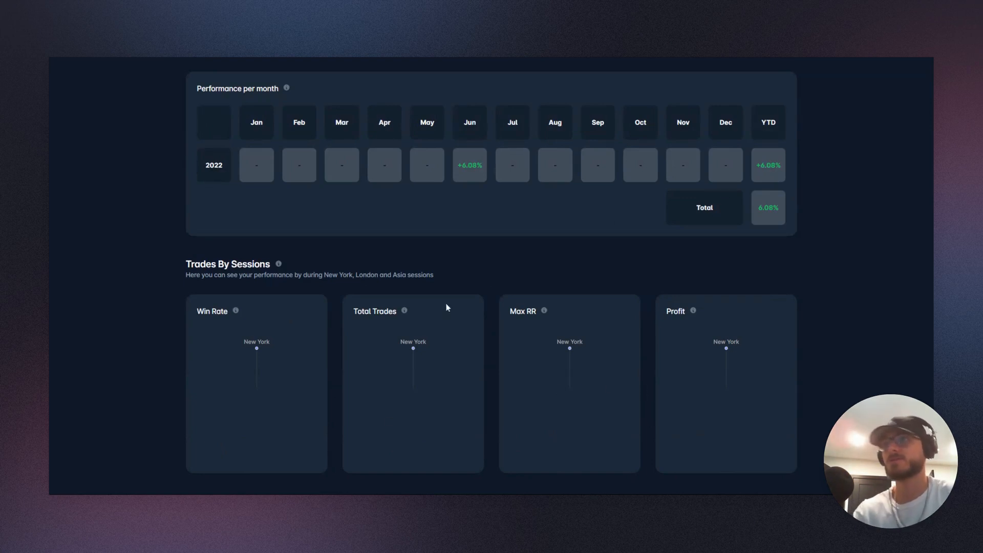
{"action": "mouse_move", "coordinate": [751, 276]}
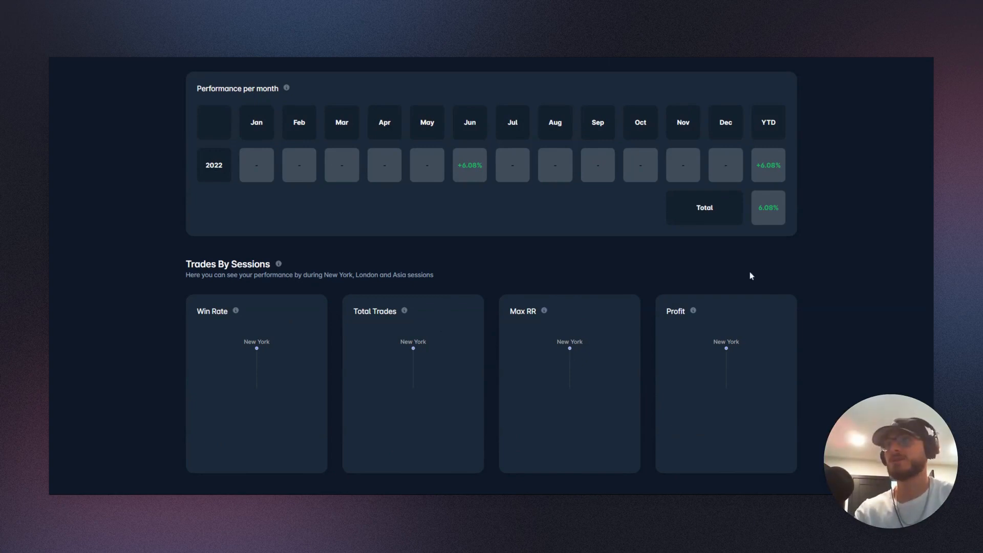